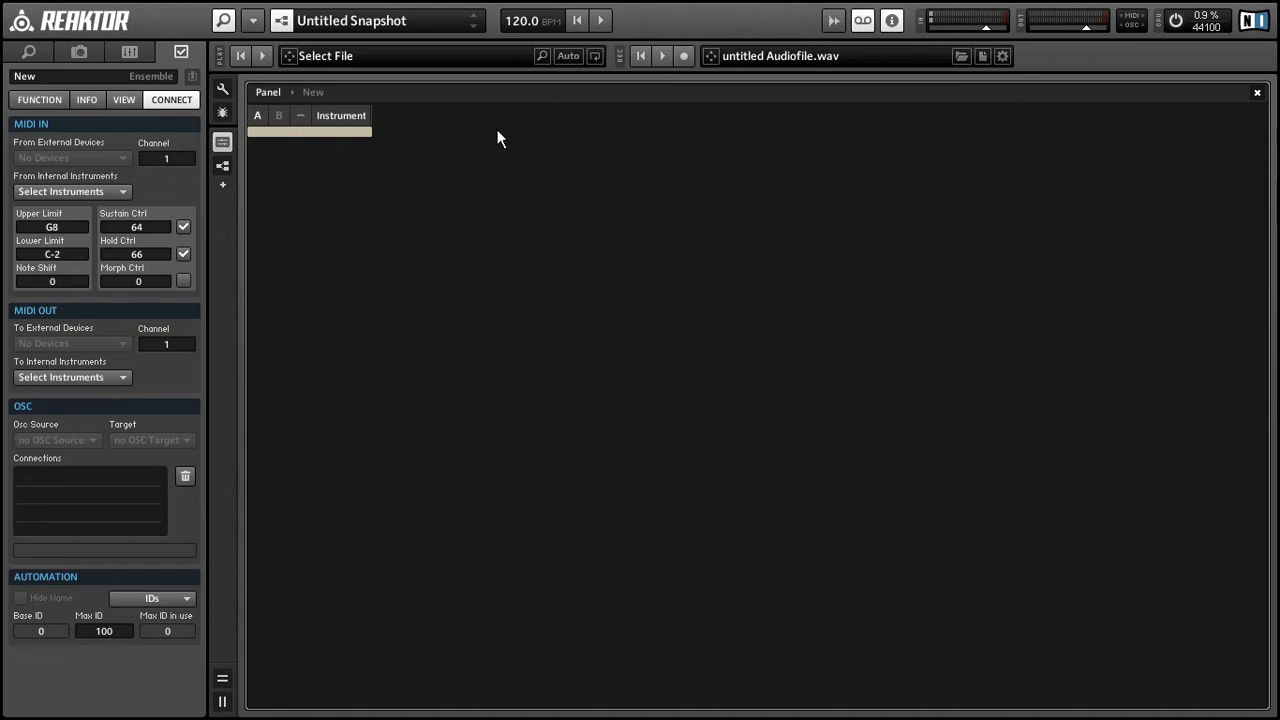
pyautogui.moveTo(323, 150)
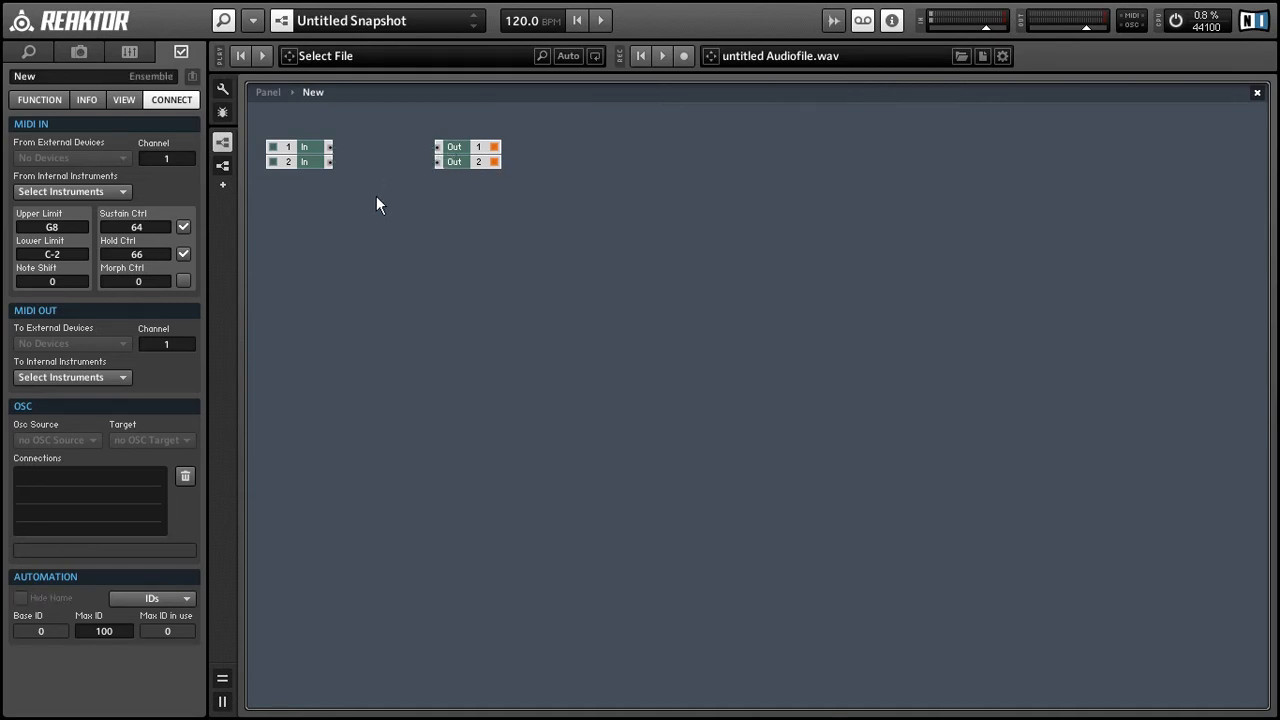
# Insert Automato from the right-click Instrument menu, then dismiss a second context menu.
pyautogui.rightClick(378, 205)
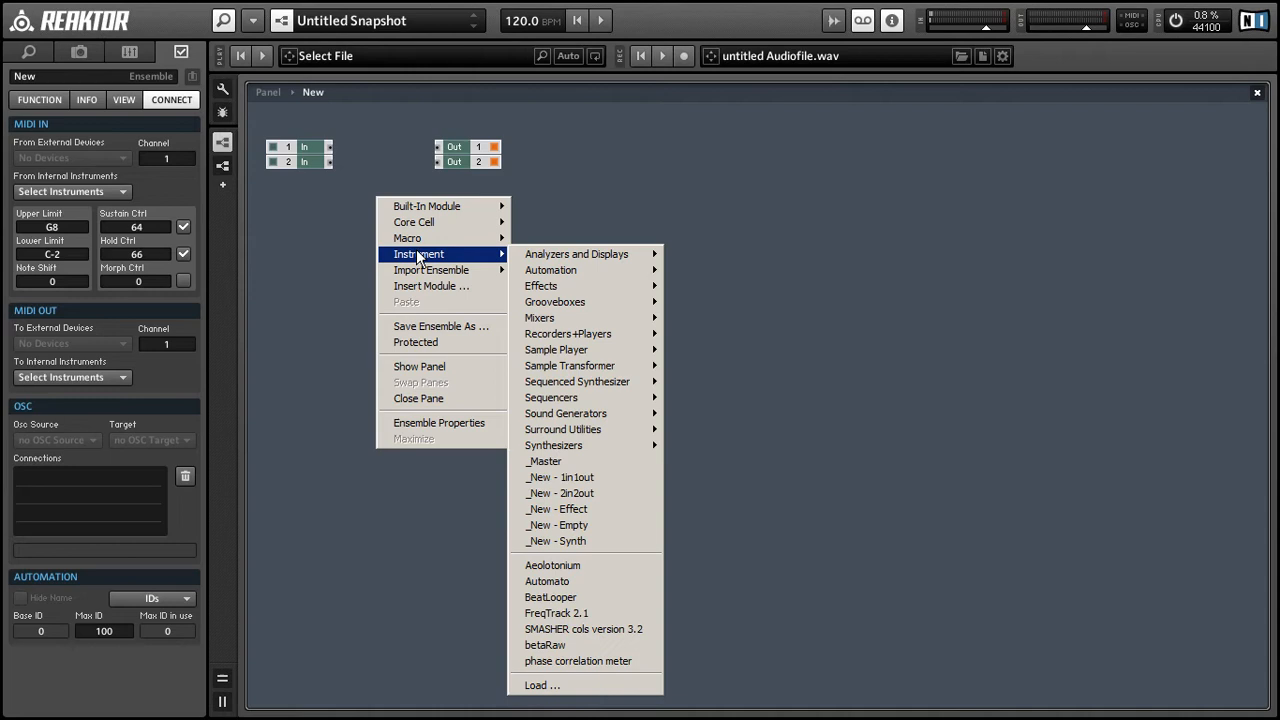
pyautogui.moveTo(615, 581)
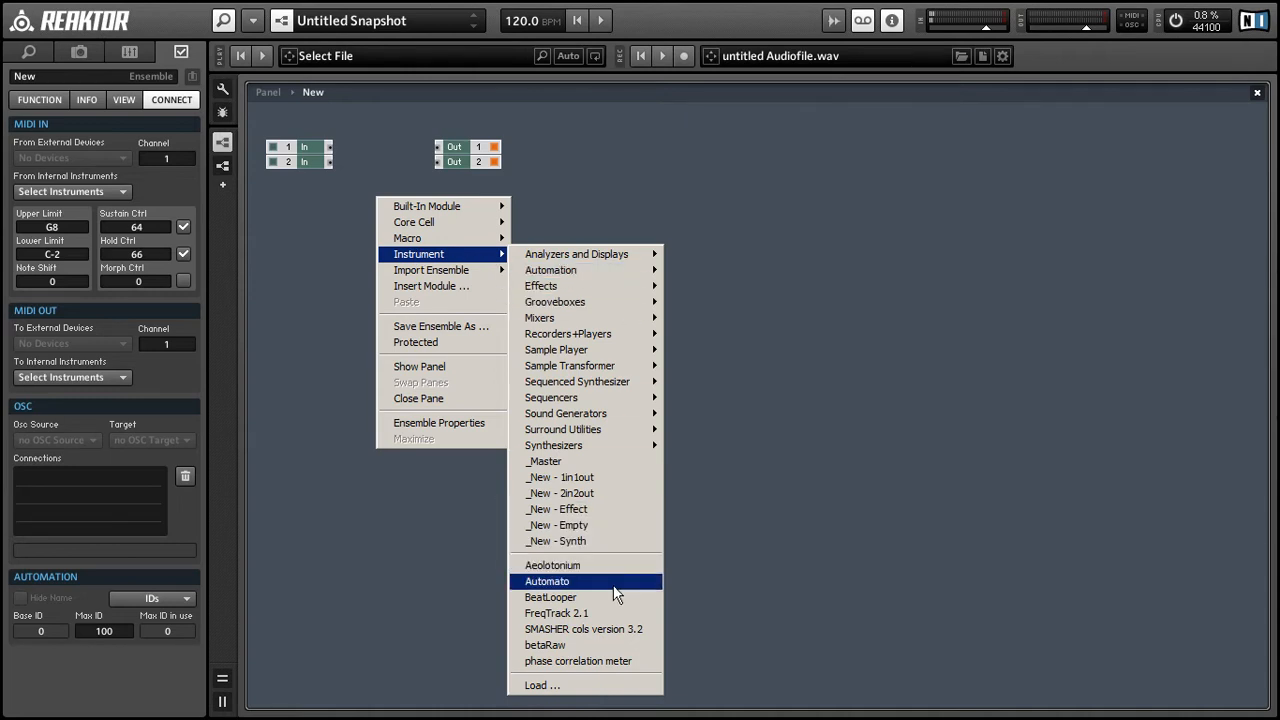
pyautogui.moveTo(575, 593)
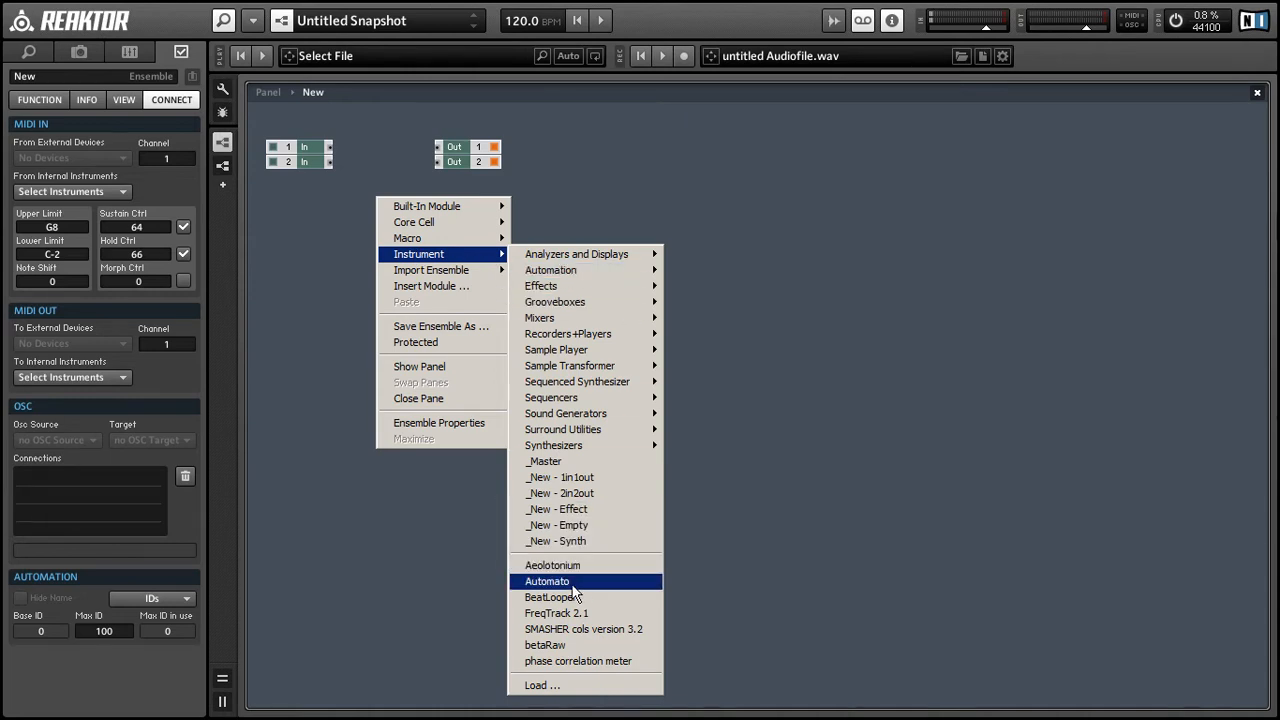
pyautogui.click(547, 581)
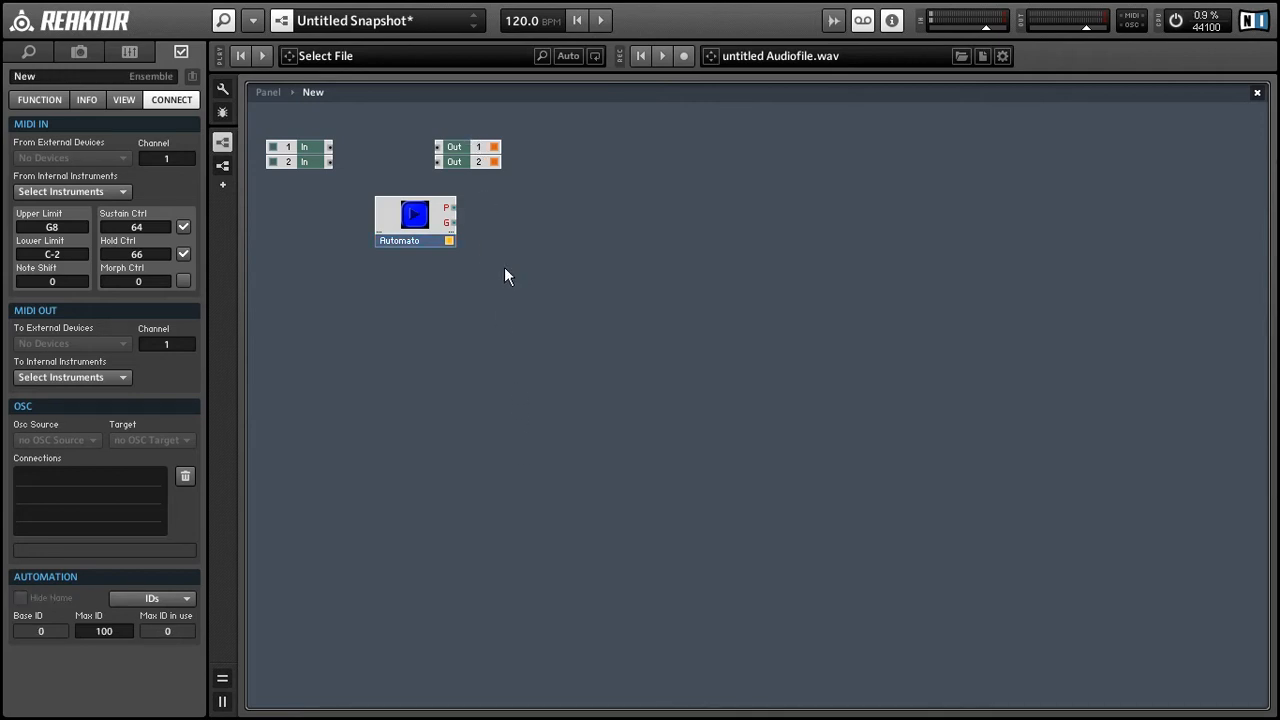
pyautogui.moveTo(452, 220)
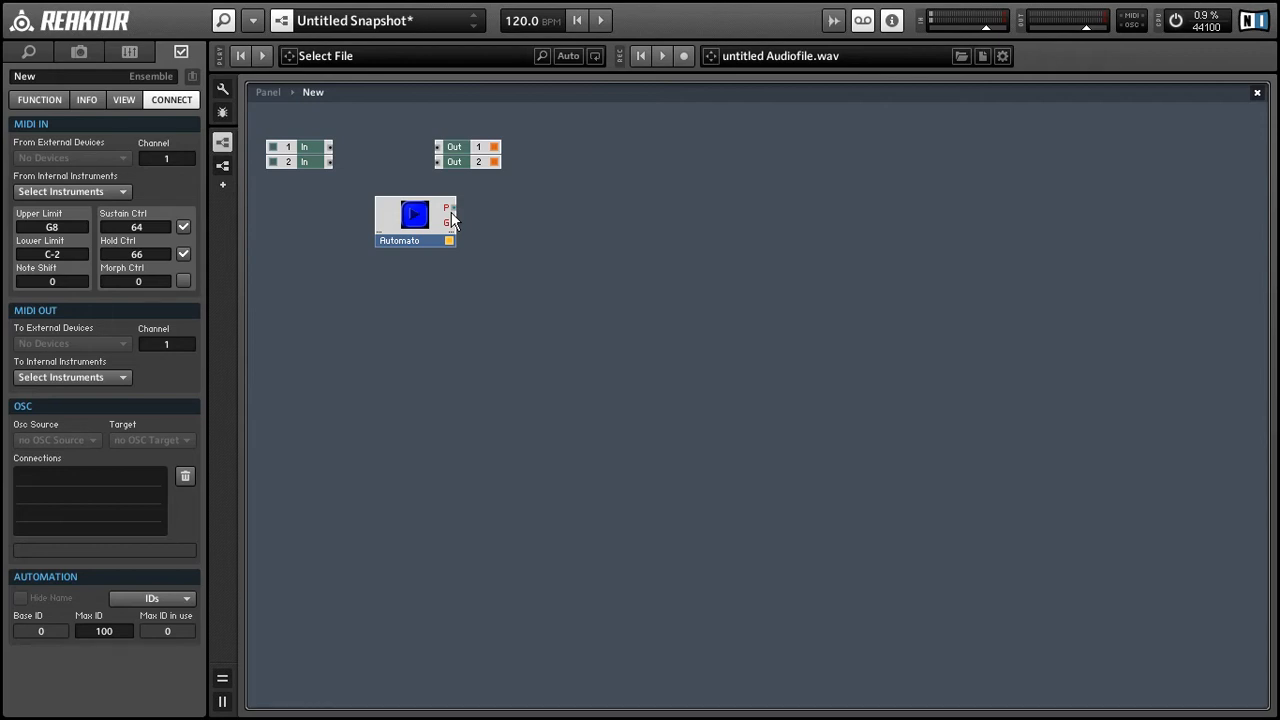
pyautogui.moveTo(458, 214)
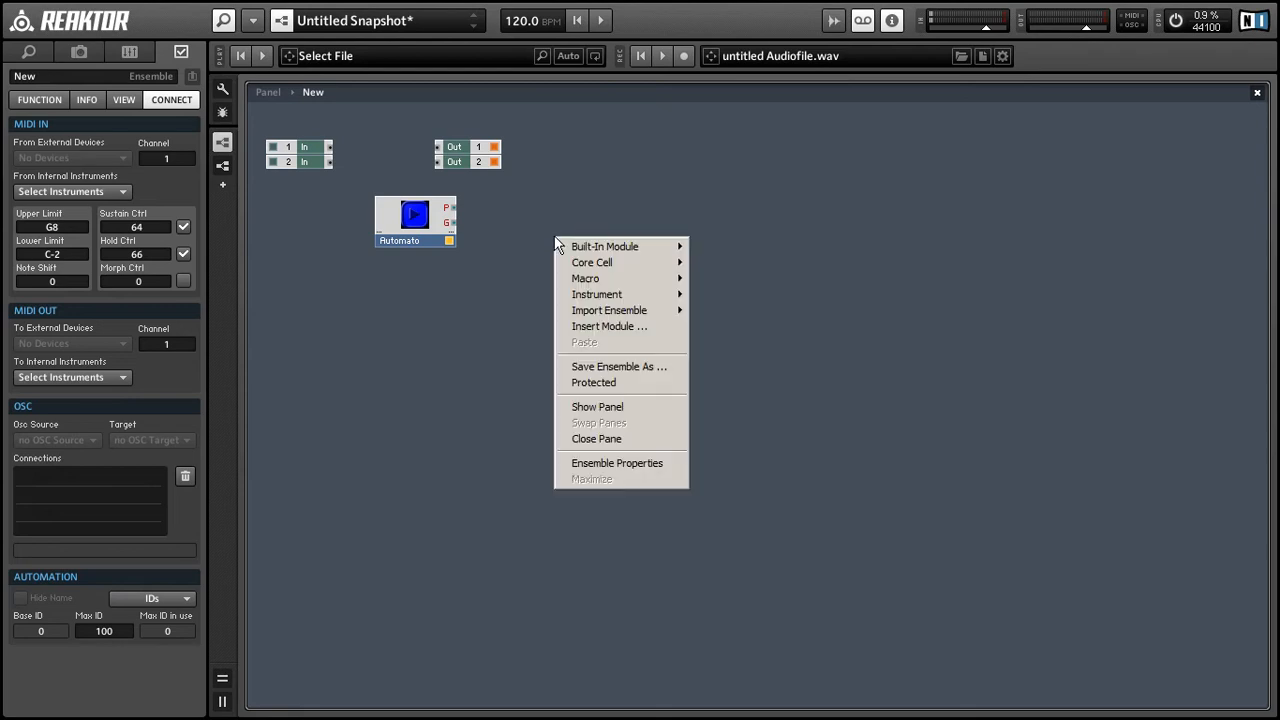
pyautogui.click(414, 240)
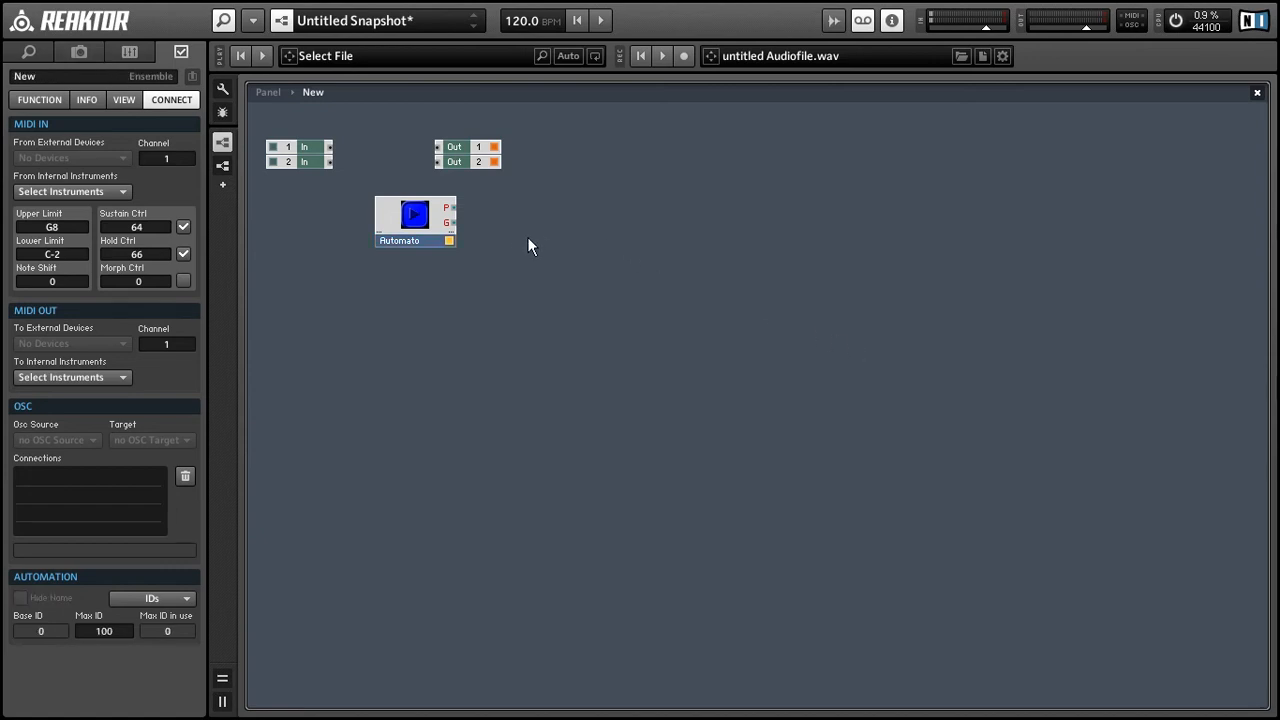
# Insert Carbon 2 from Instrument > Synthesizers and wire its L/R outputs to audio out.
pyautogui.rightClick(530, 247)
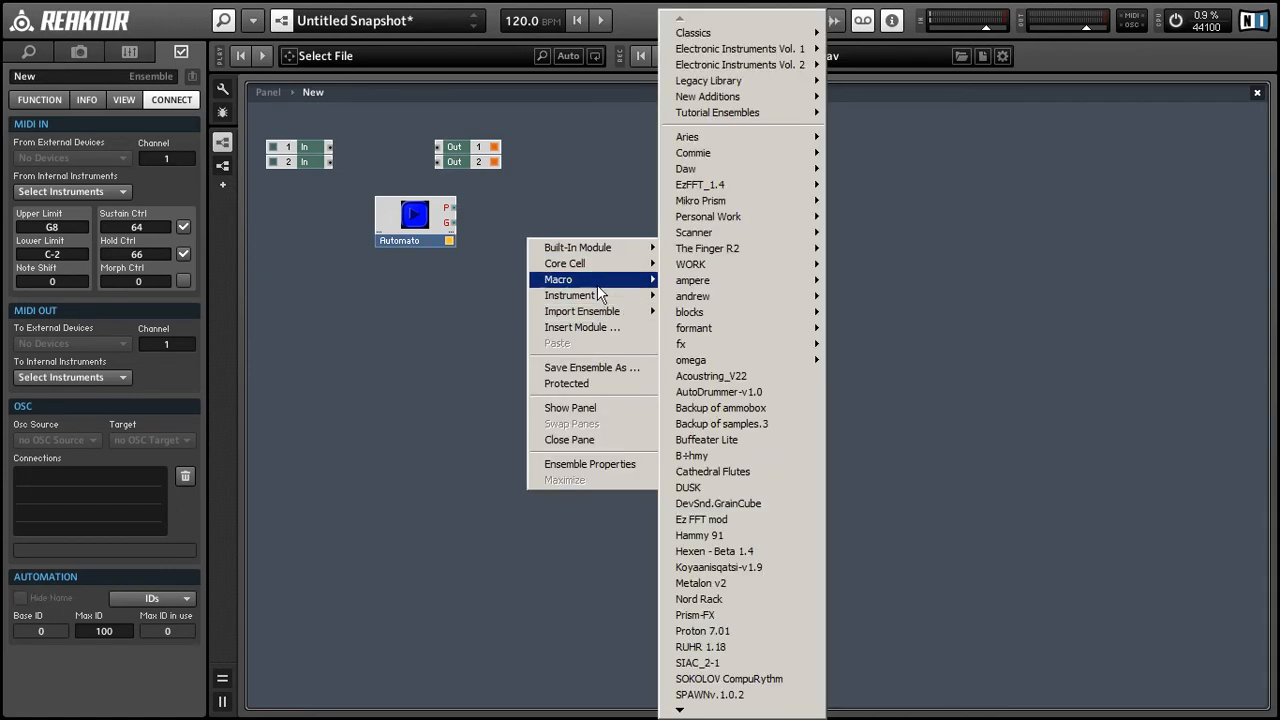
pyautogui.moveTo(569, 295)
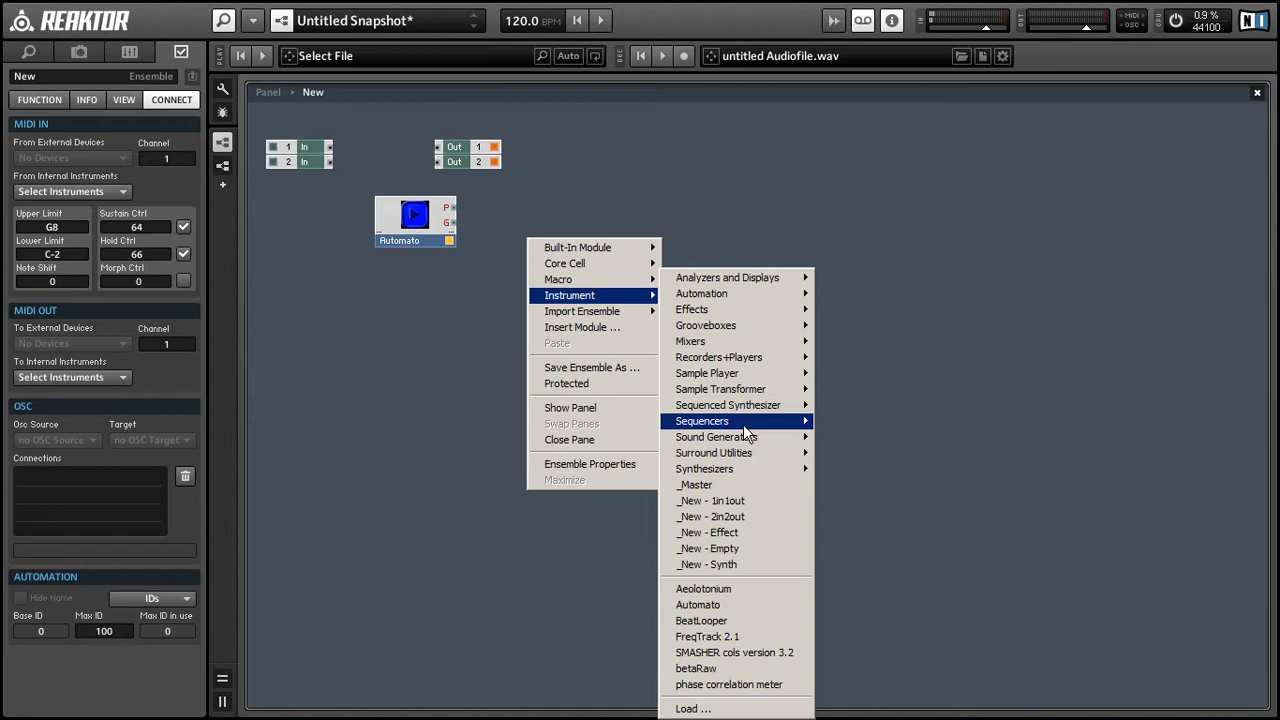
pyautogui.moveTo(704, 468)
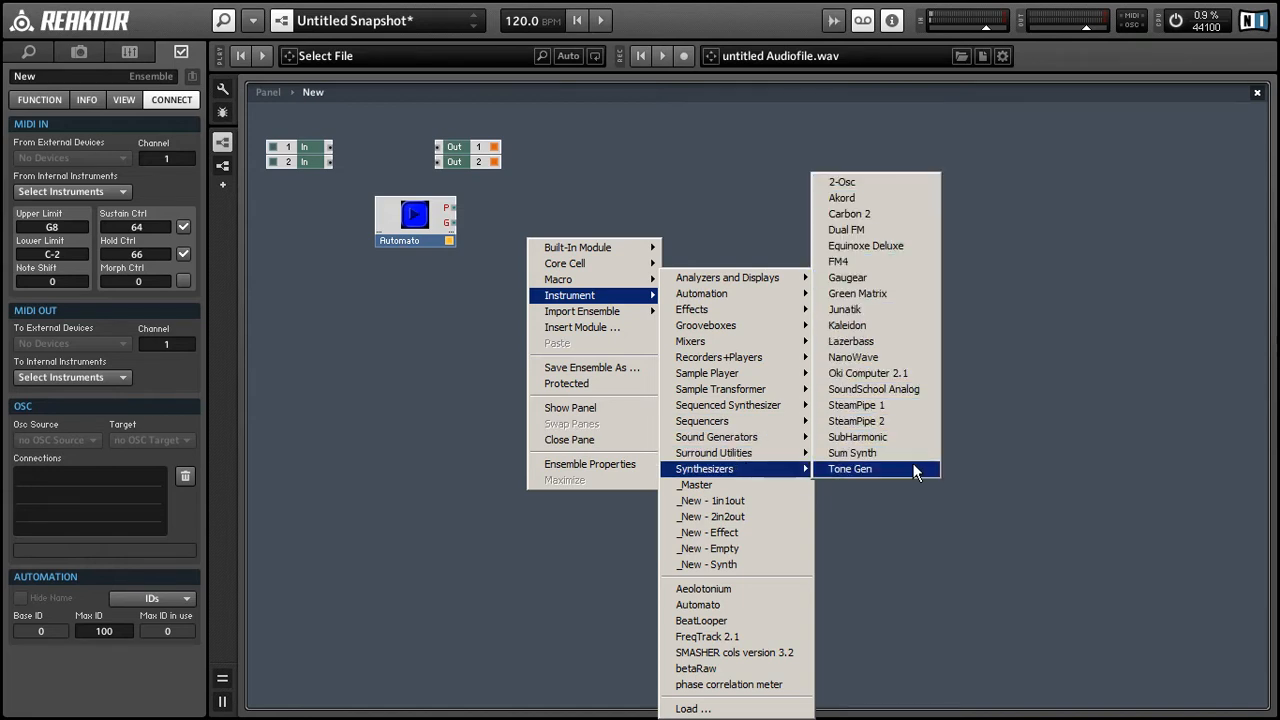
pyautogui.moveTo(875, 420)
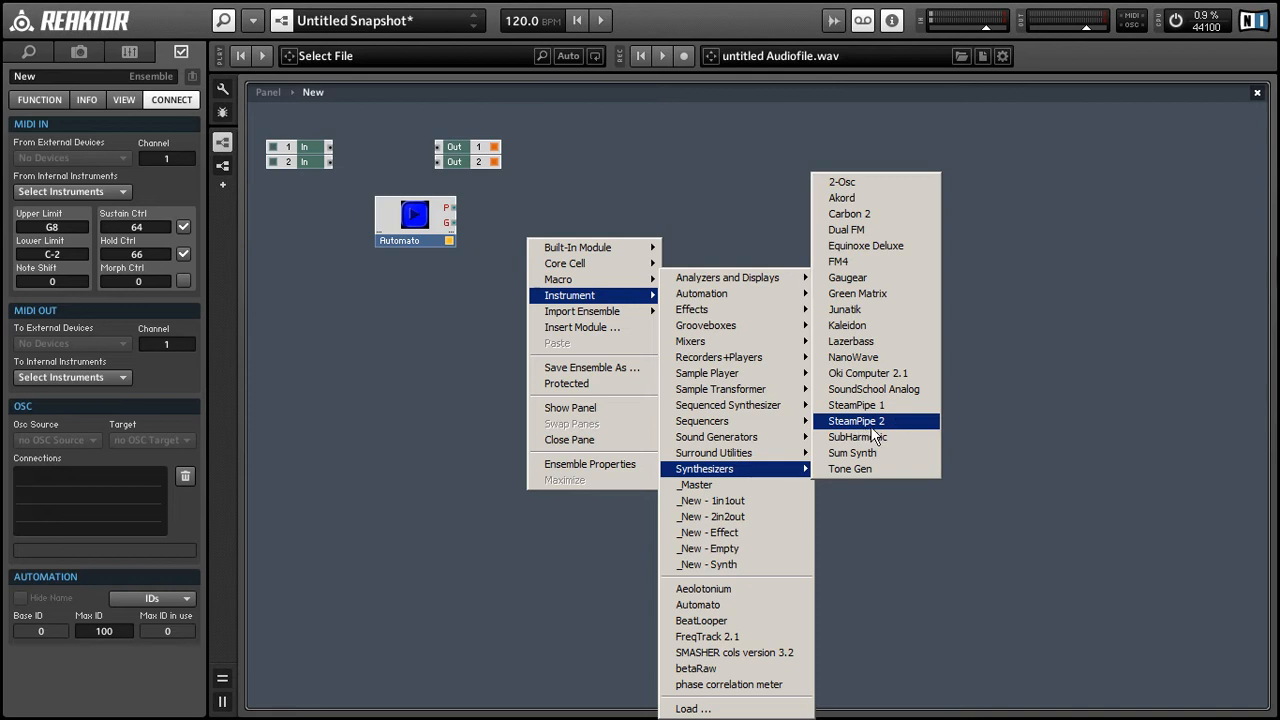
pyautogui.moveTo(862, 432)
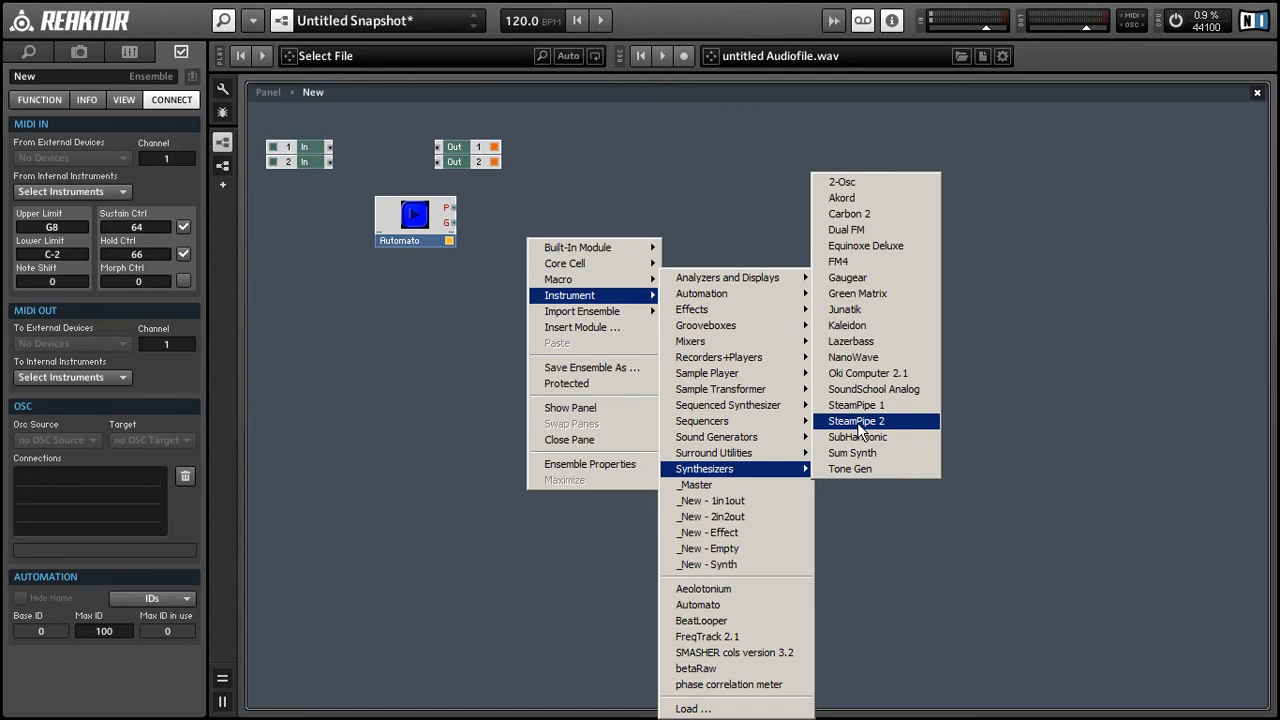
pyautogui.moveTo(855, 214)
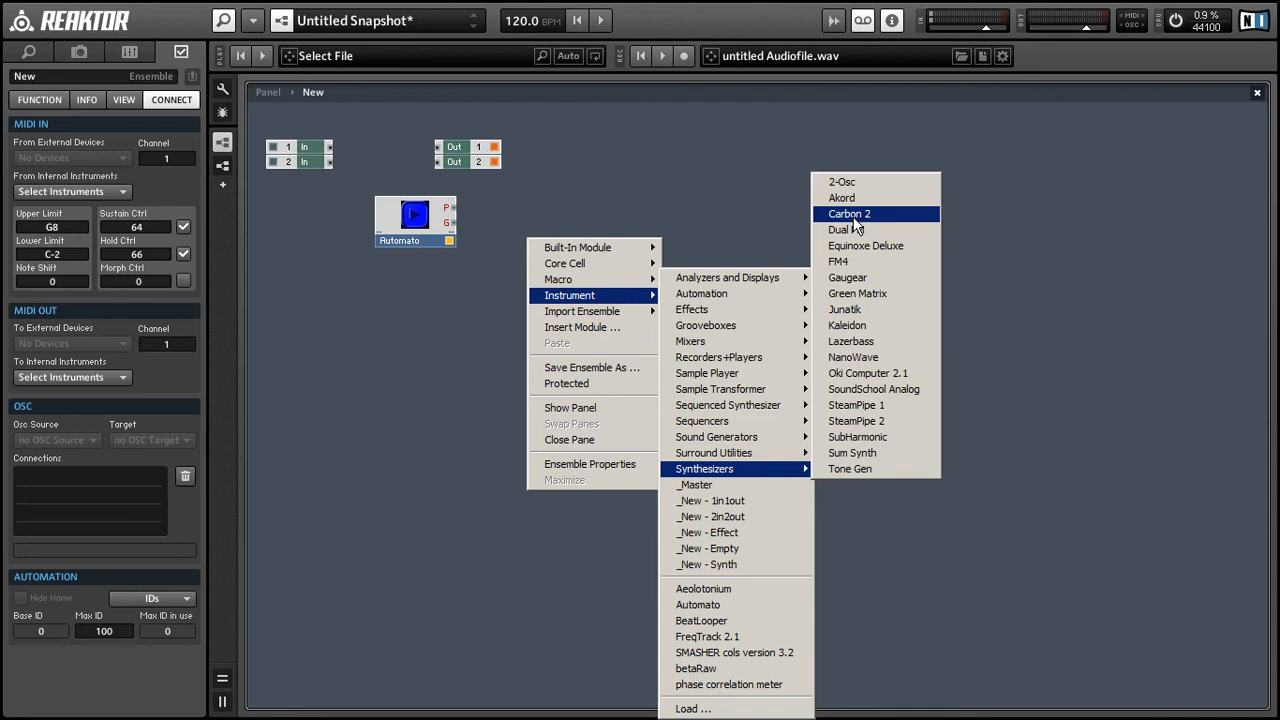
pyautogui.click(849, 213)
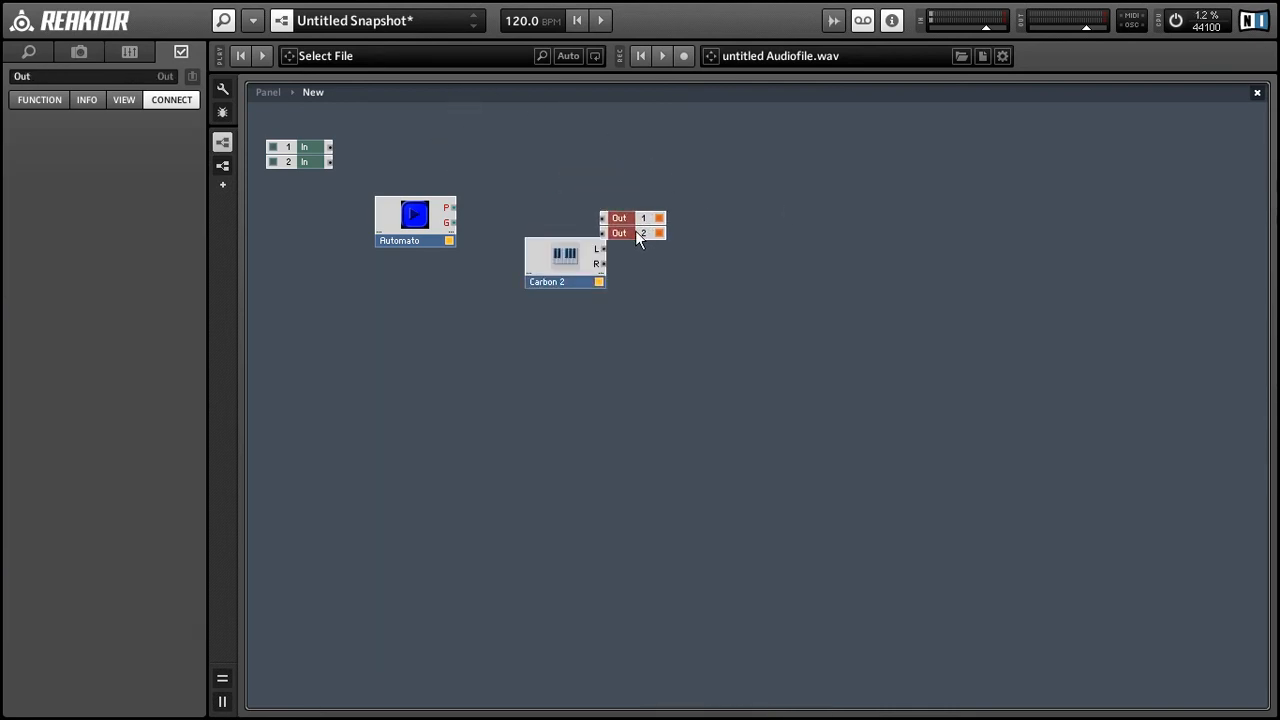
pyautogui.moveTo(635, 225); pyautogui.dragTo(655, 255)
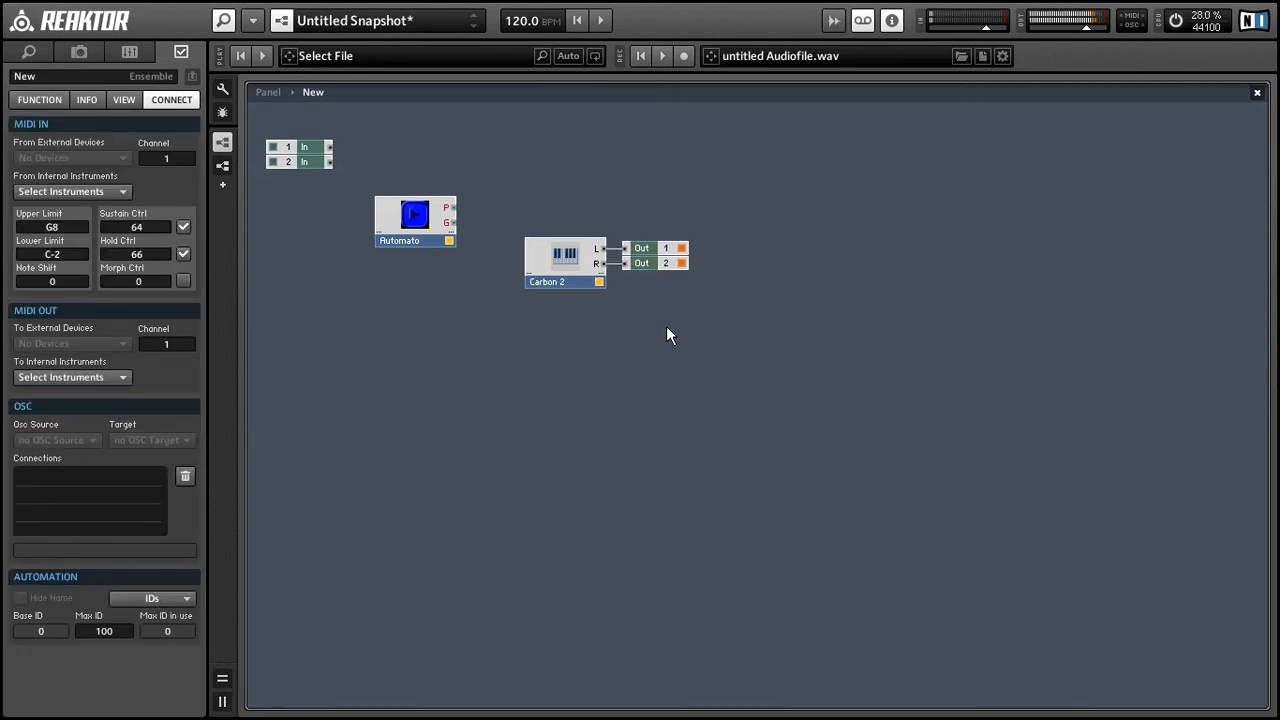
pyautogui.moveTo(590, 232)
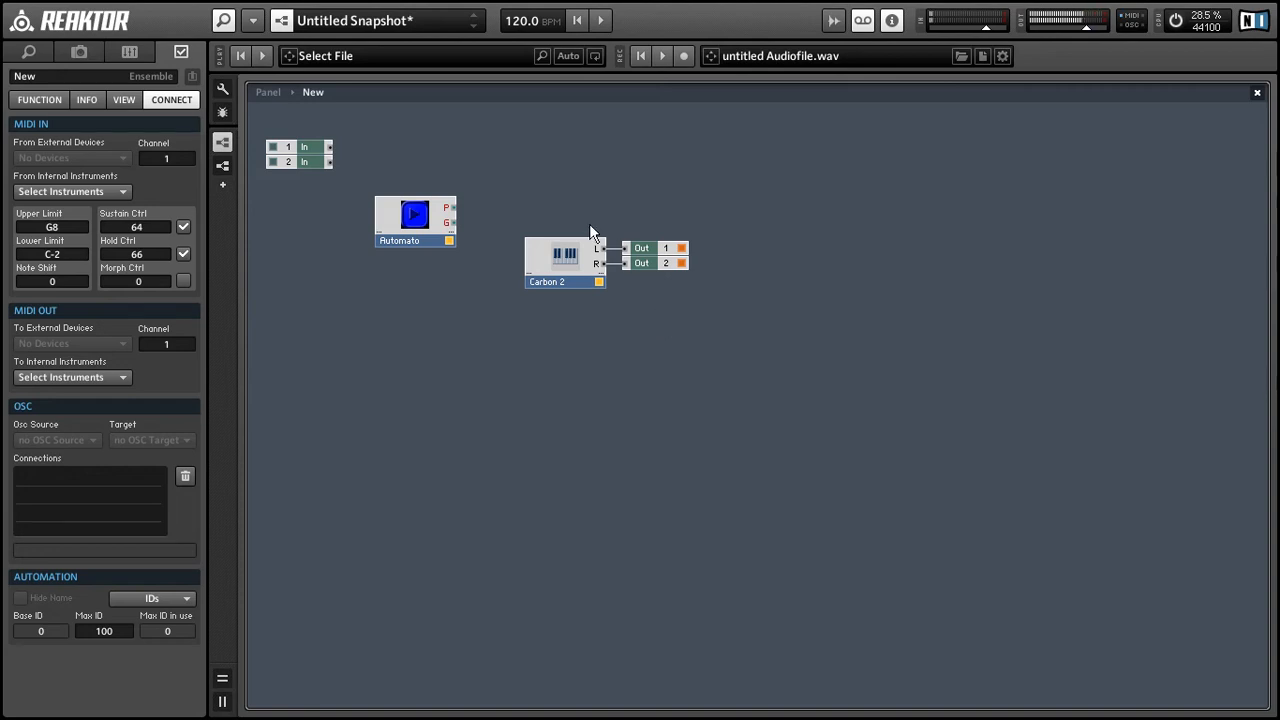
# Move Automato above Carbon 2 and pick Carbon 2's note source via Connect > Select Instruments.
pyautogui.moveTo(415, 220); pyautogui.dragTo(478, 203)
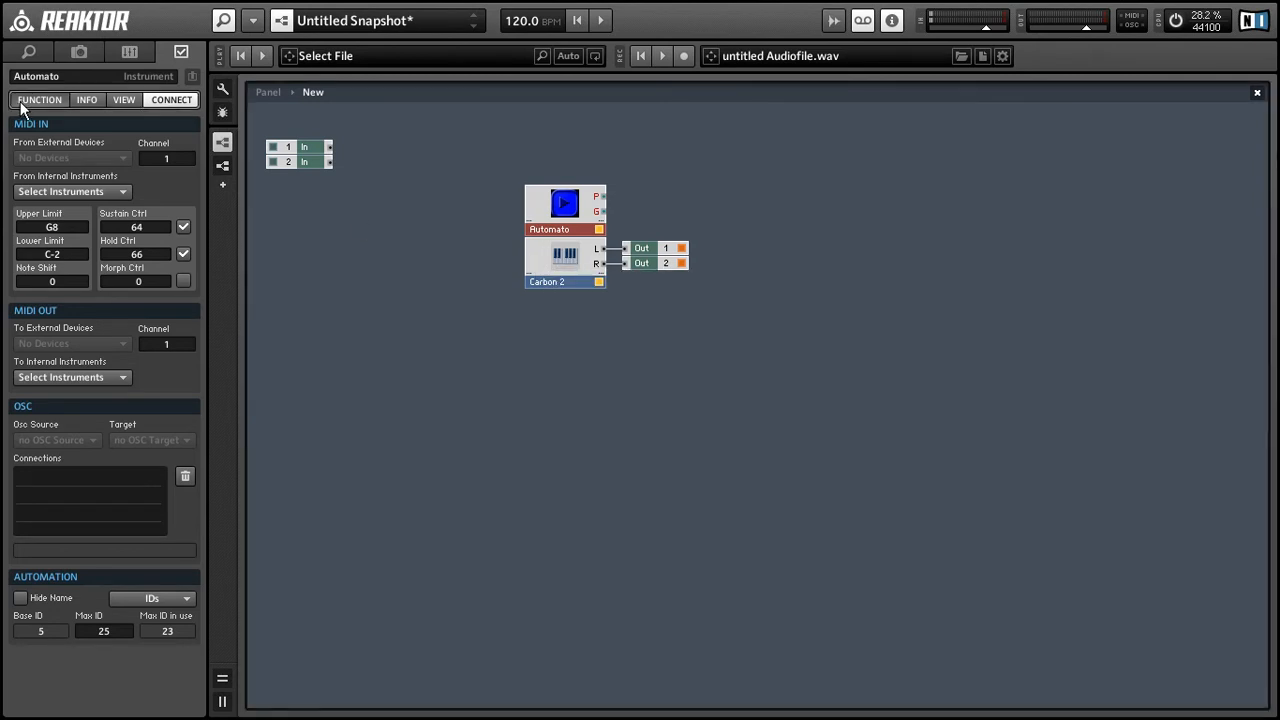
pyautogui.click(565, 255)
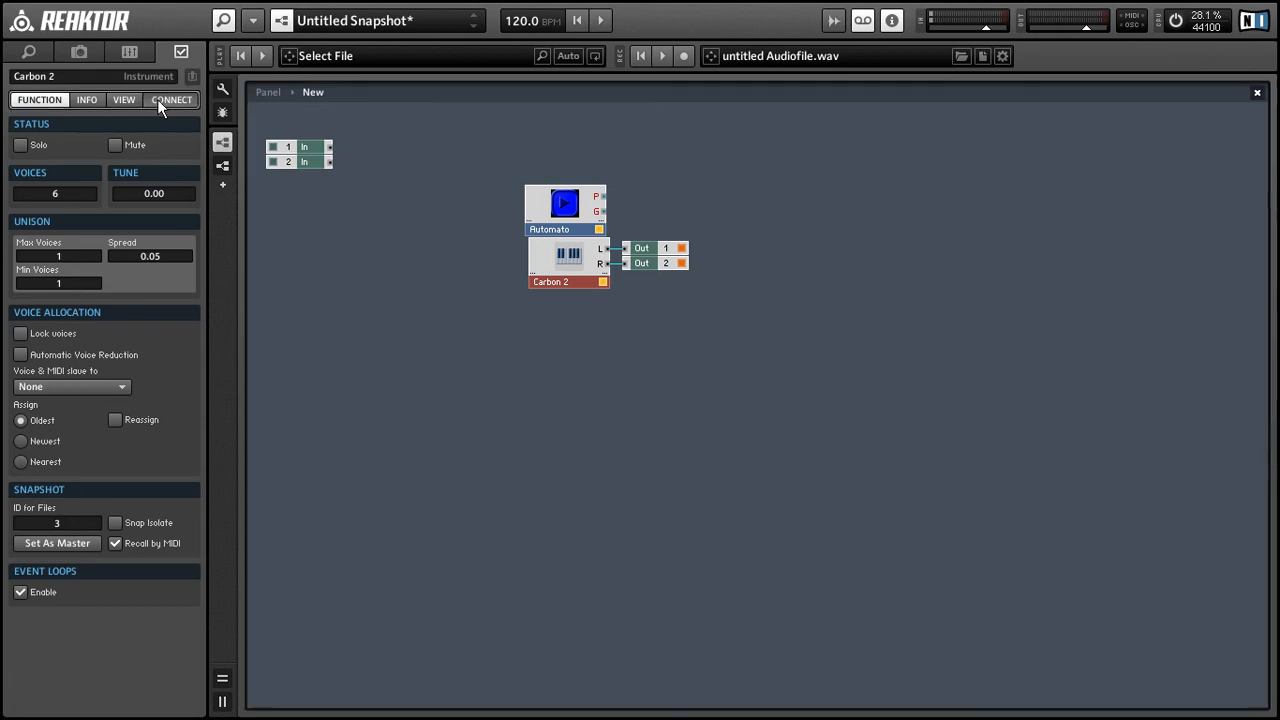
pyautogui.click(171, 99)
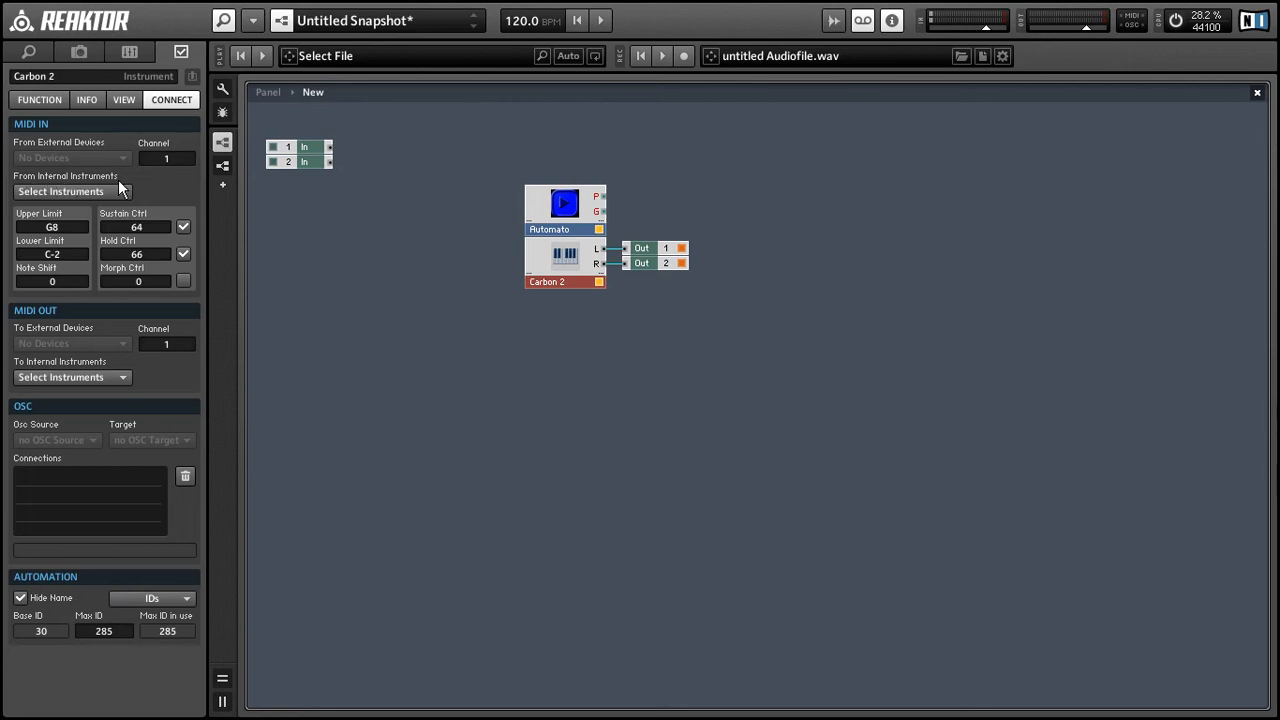
pyautogui.click(71, 191)
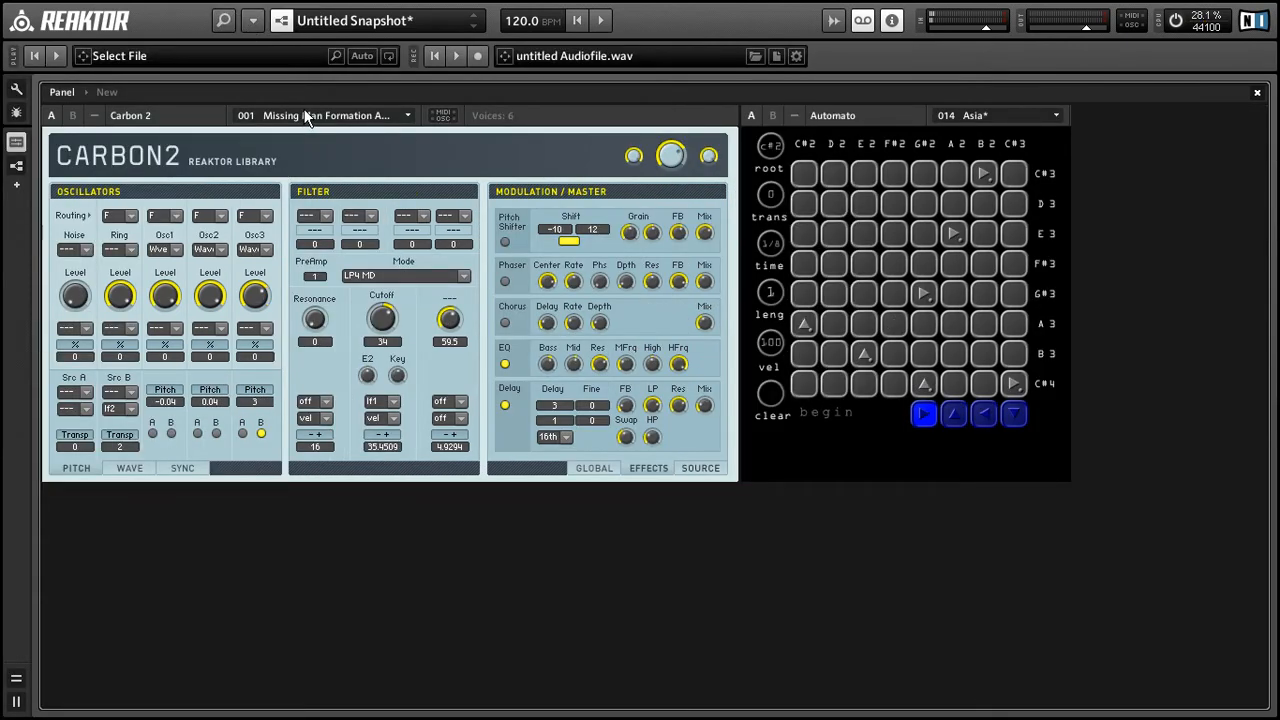
# Load the 74 - Vibus preset into Carbon 2 and bring up Automato's snapshot list.
pyautogui.click(325, 115)
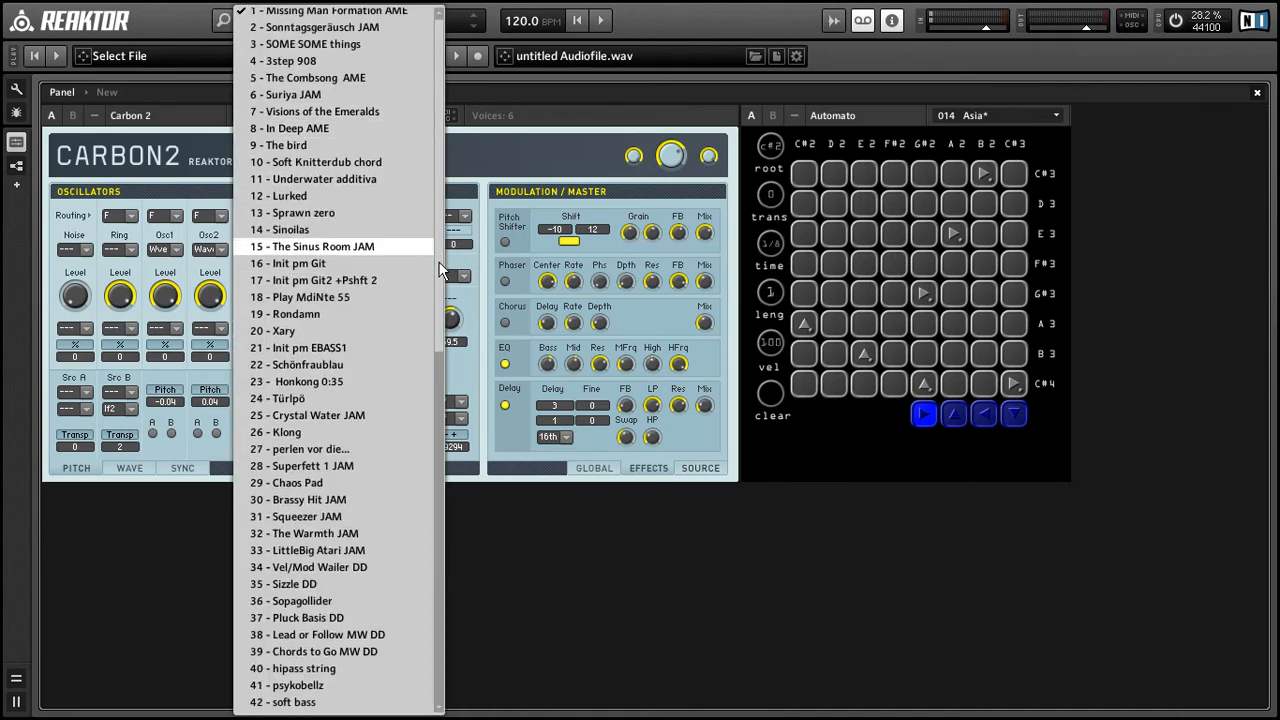
pyautogui.scroll(-3)
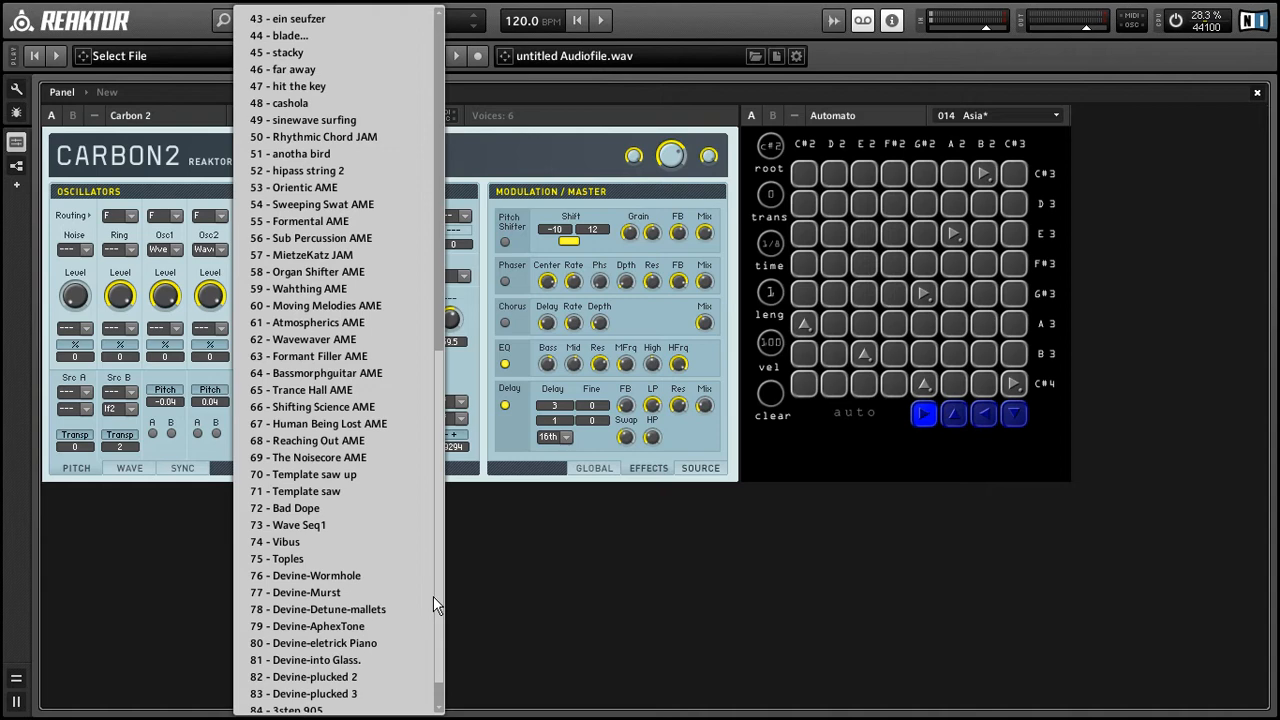
pyautogui.click(286, 541)
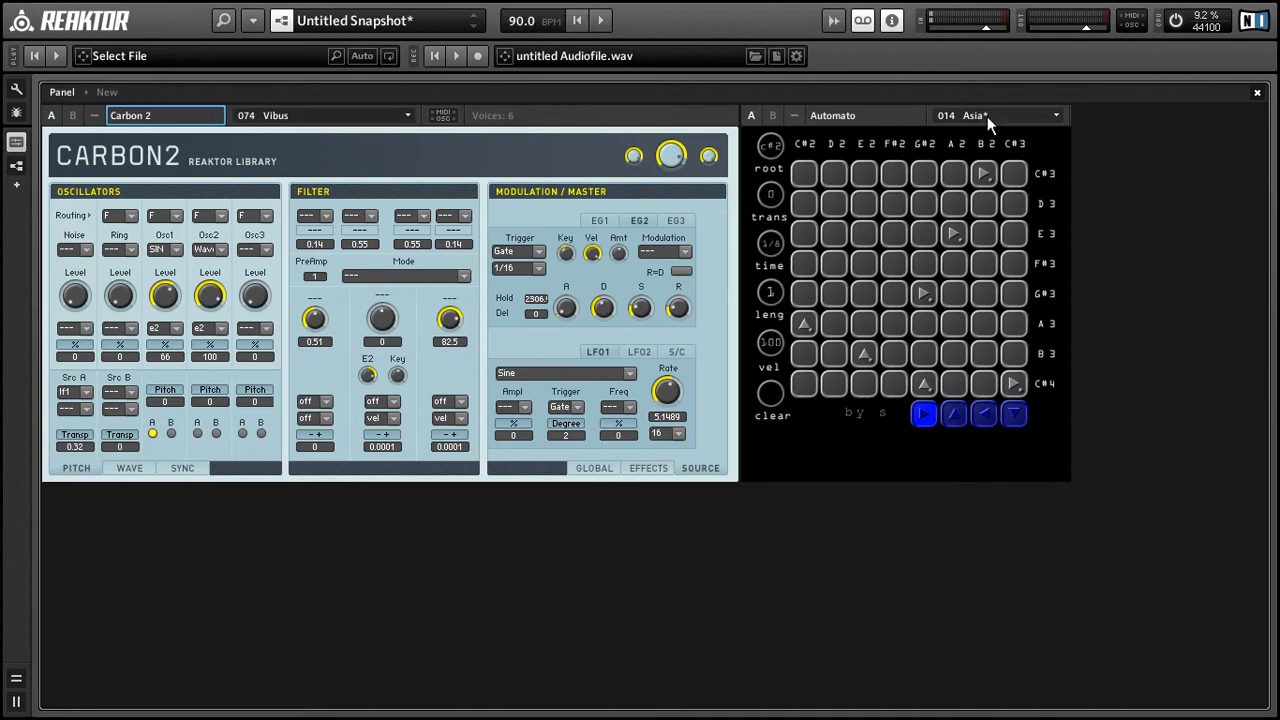
pyautogui.click(995, 115)
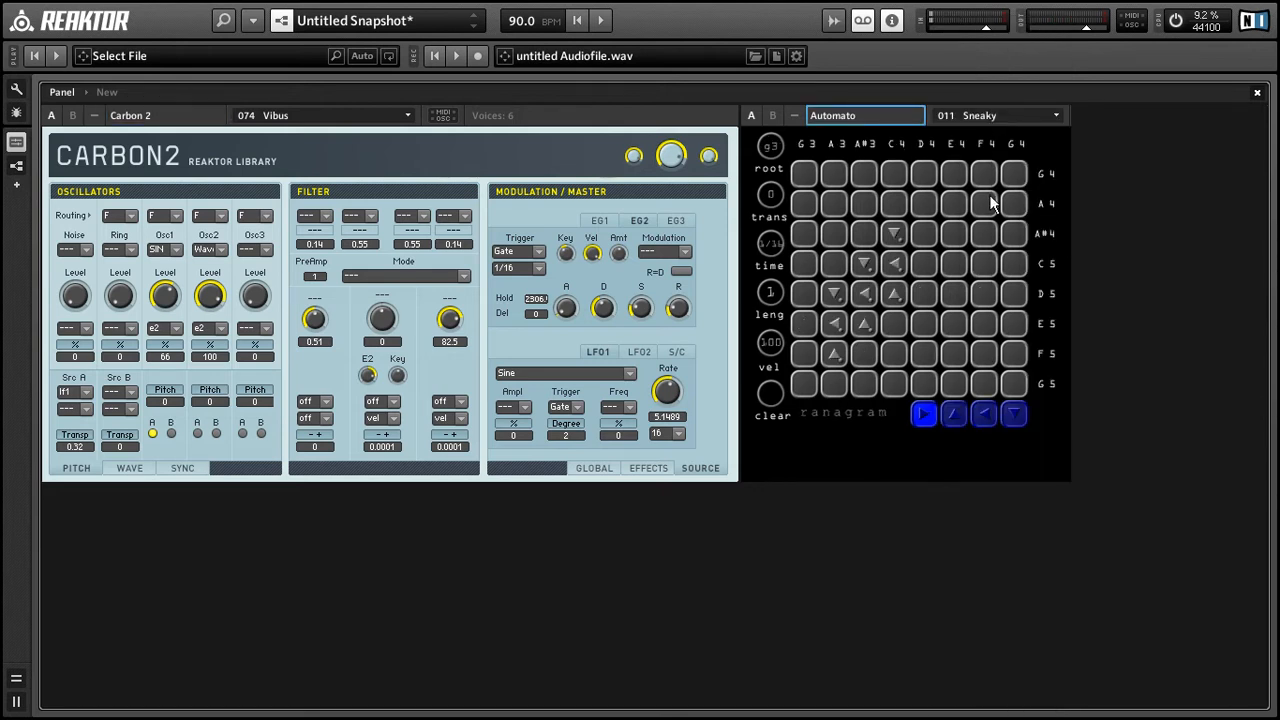
# Pick Sneaky from Automato's snapshot list, then replace it with the 1 - Default snapshot.
pyautogui.click(997, 115)
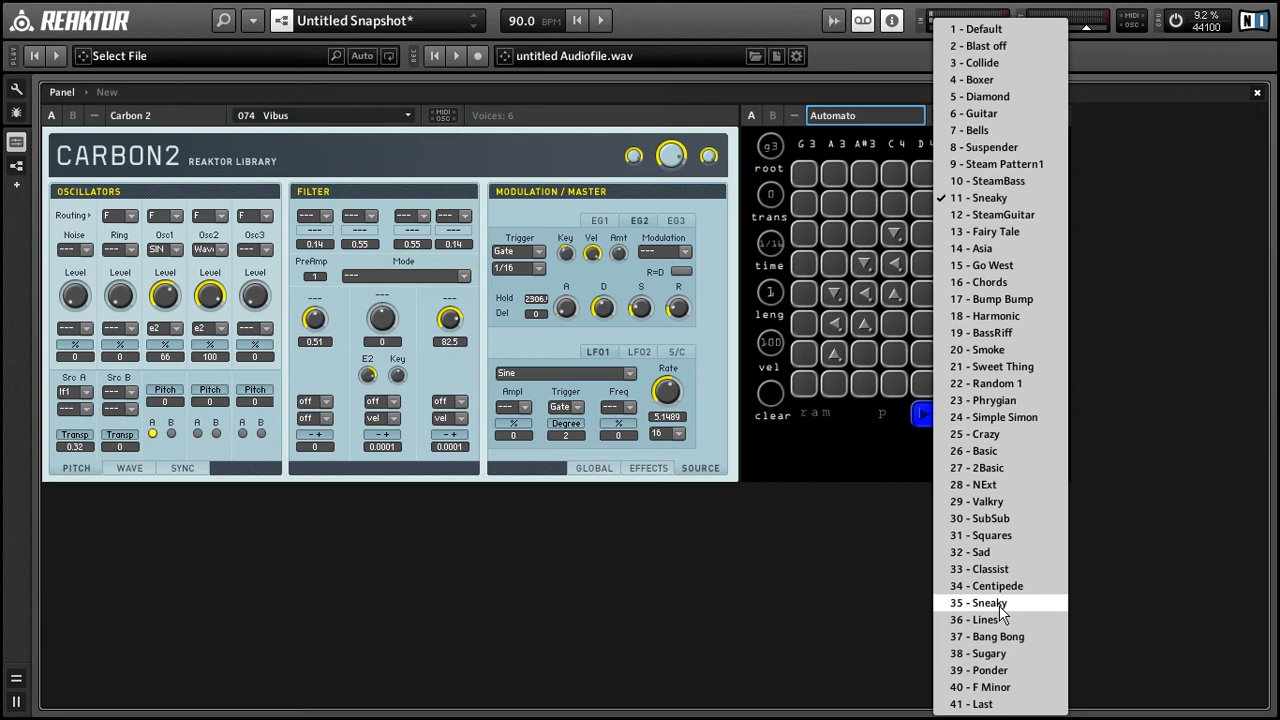
pyautogui.click(986, 602)
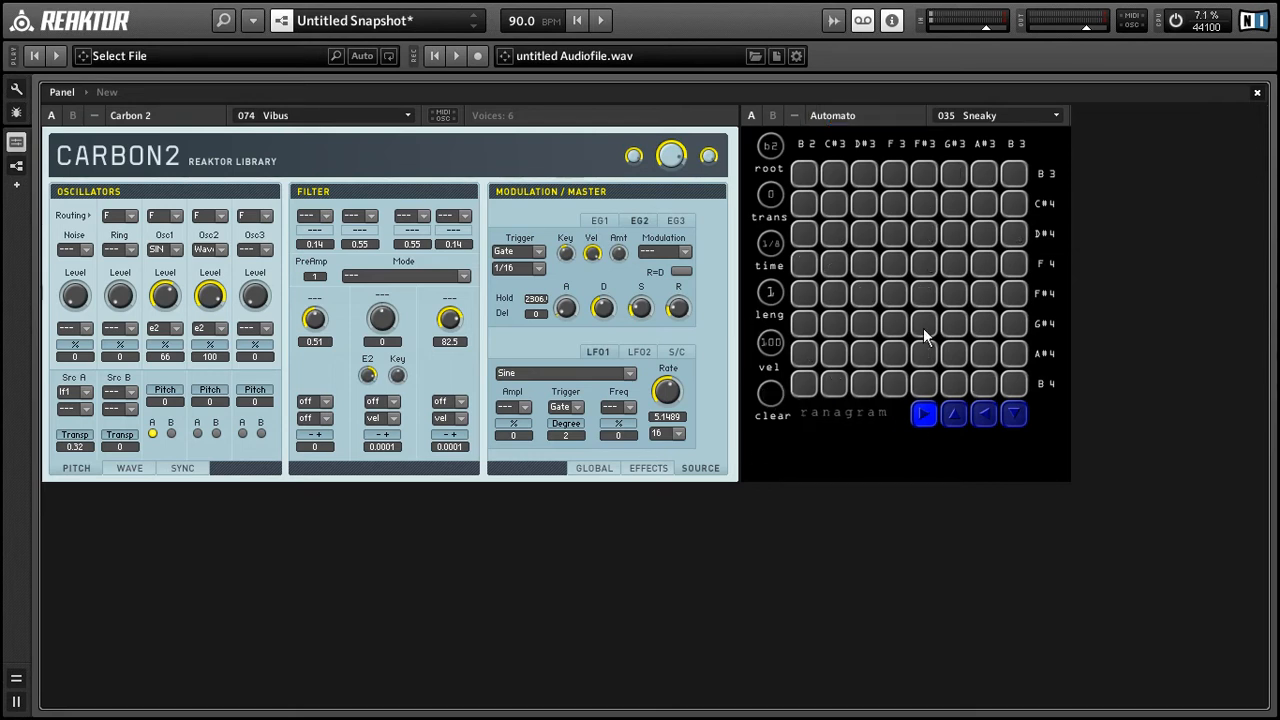
pyautogui.click(996, 115)
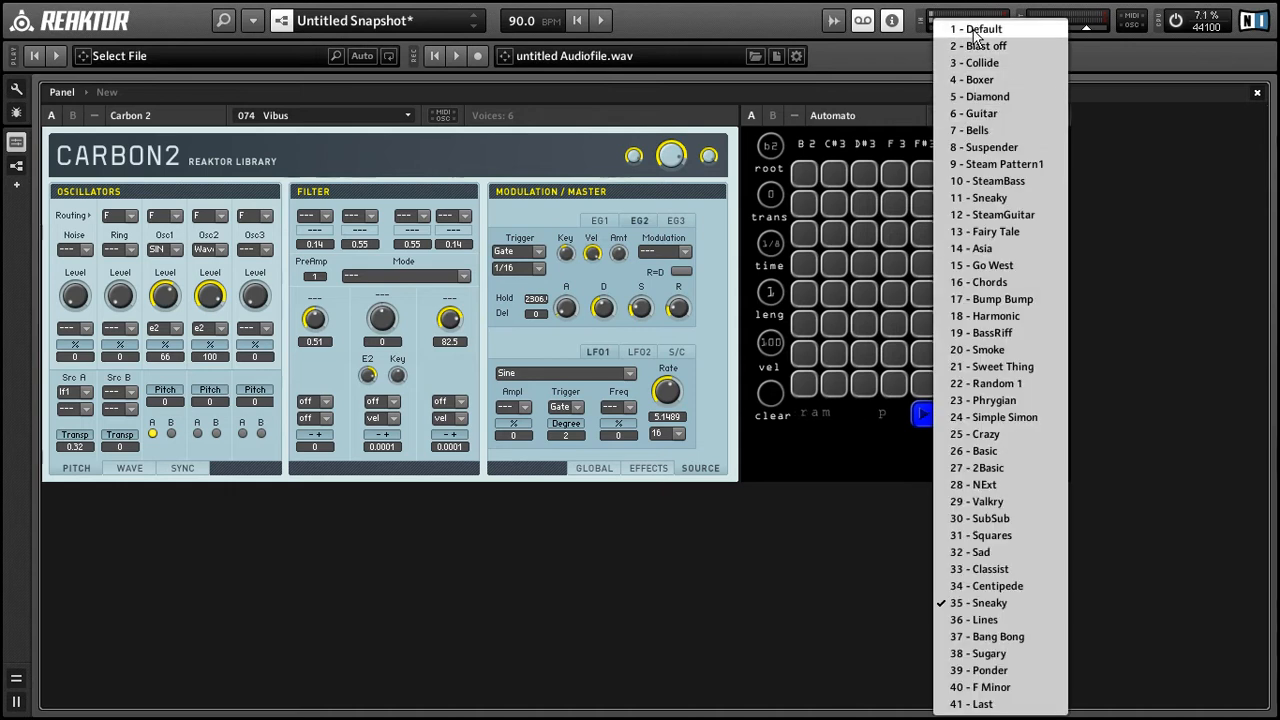
pyautogui.click(976, 28)
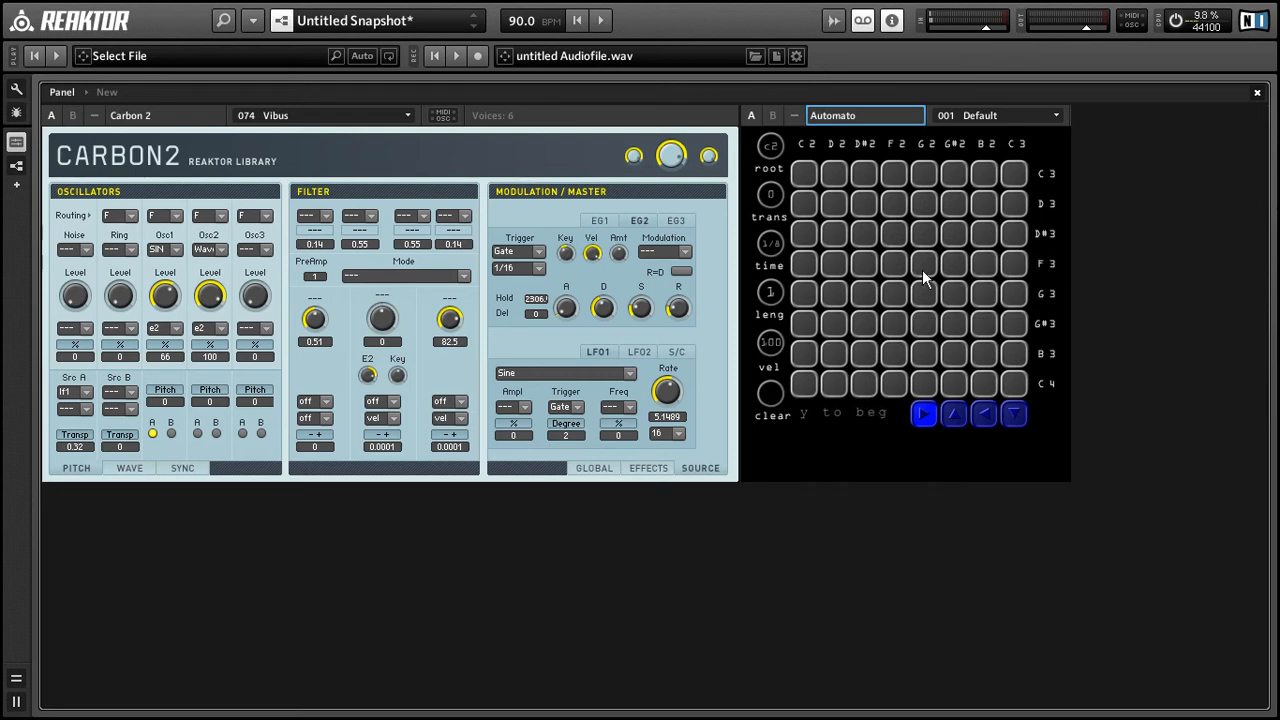
pyautogui.moveTo(952, 413)
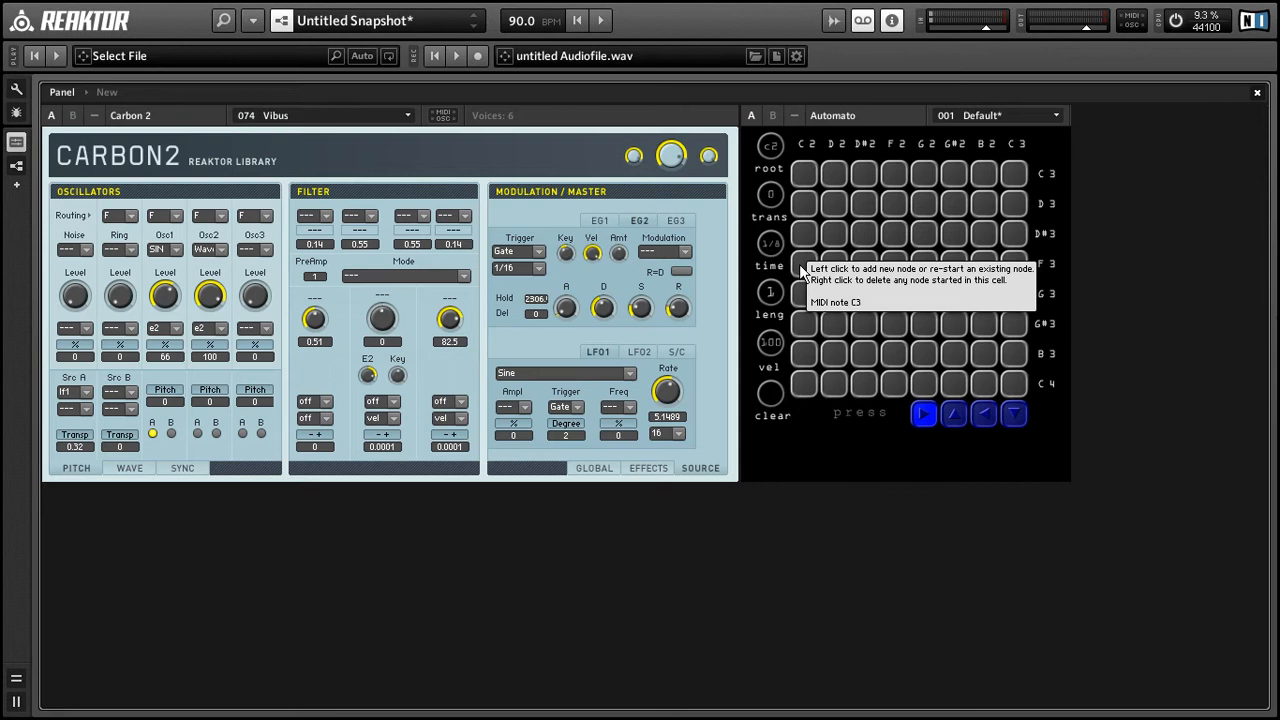
pyautogui.moveTo(865, 430)
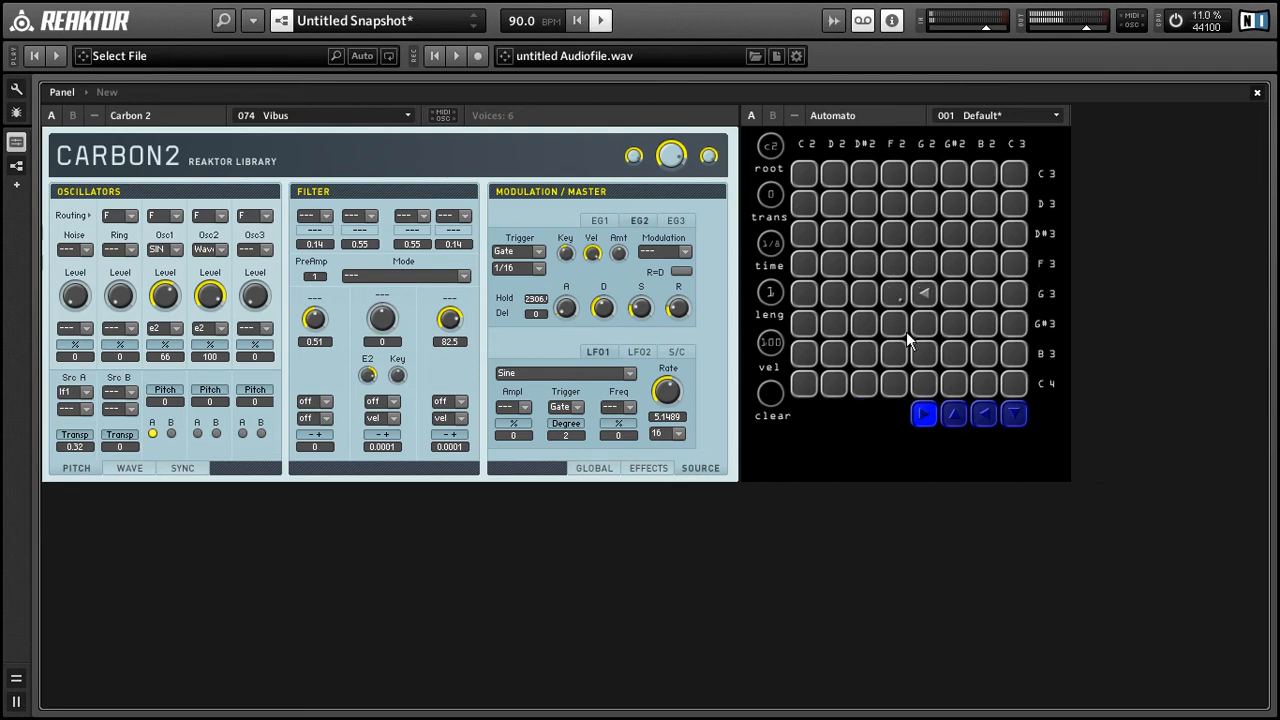
pyautogui.moveTo(833, 293)
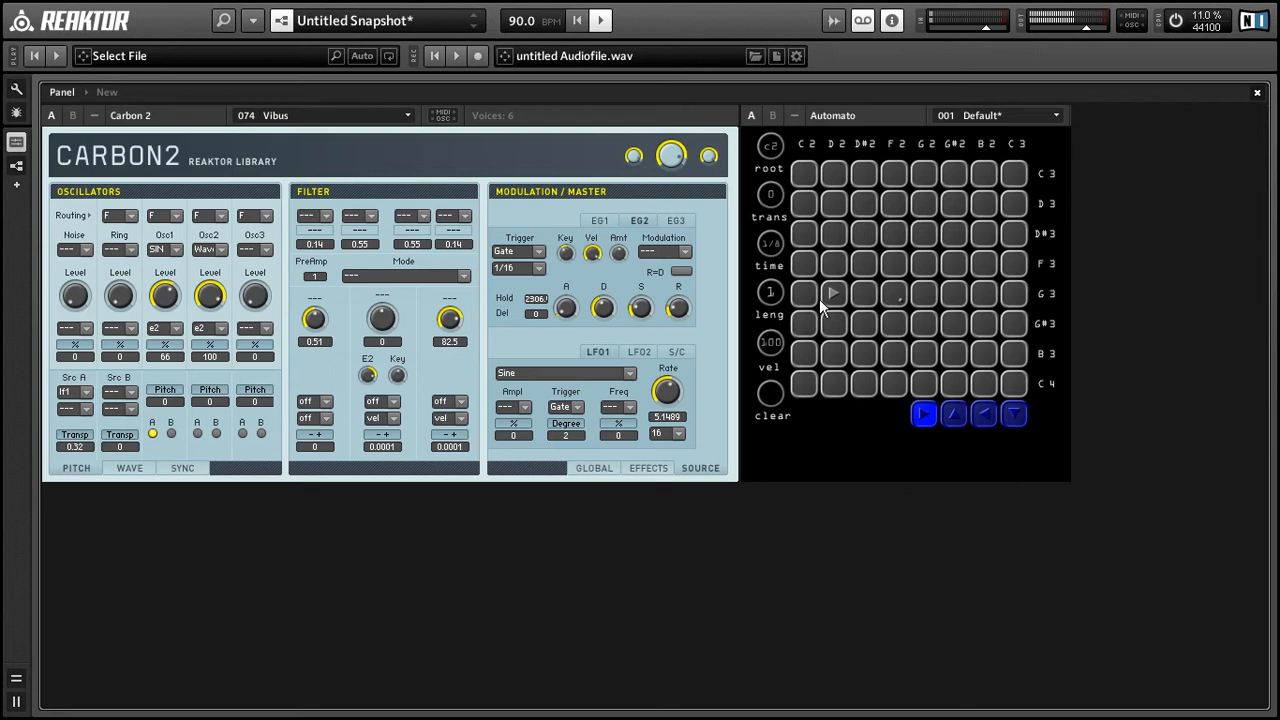
pyautogui.moveTo(1018, 302)
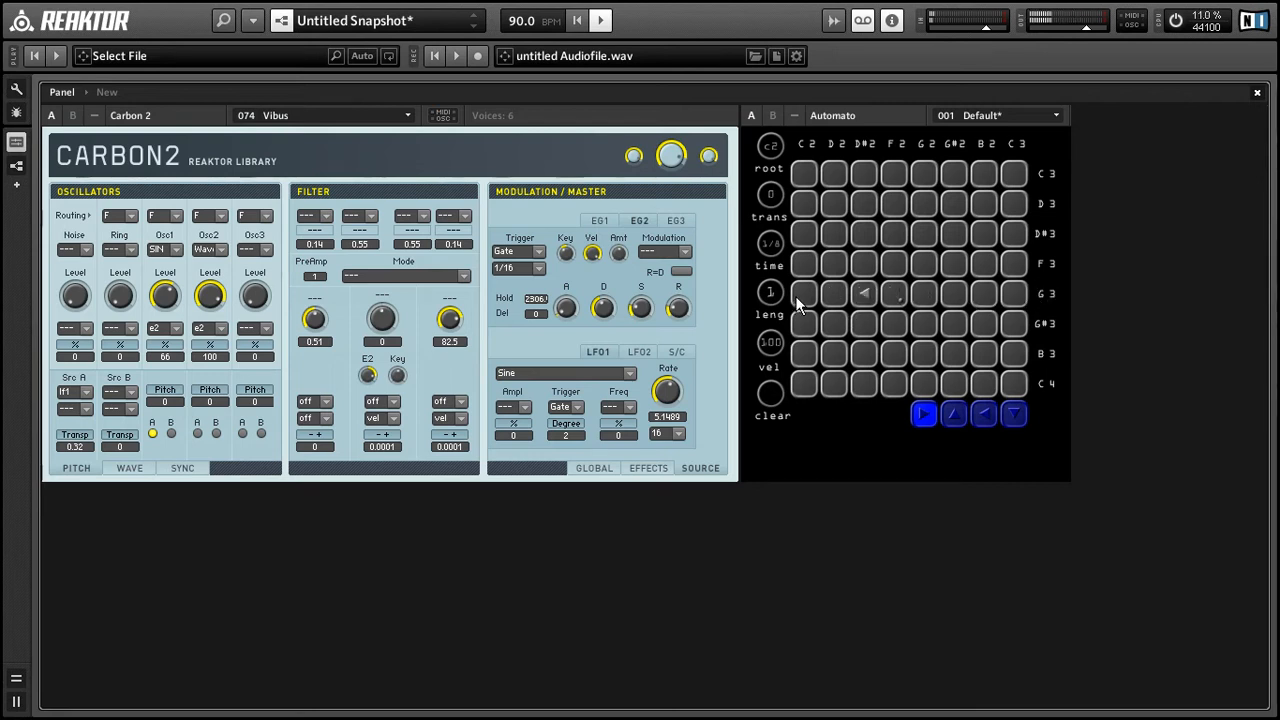
pyautogui.moveTo(1010, 303)
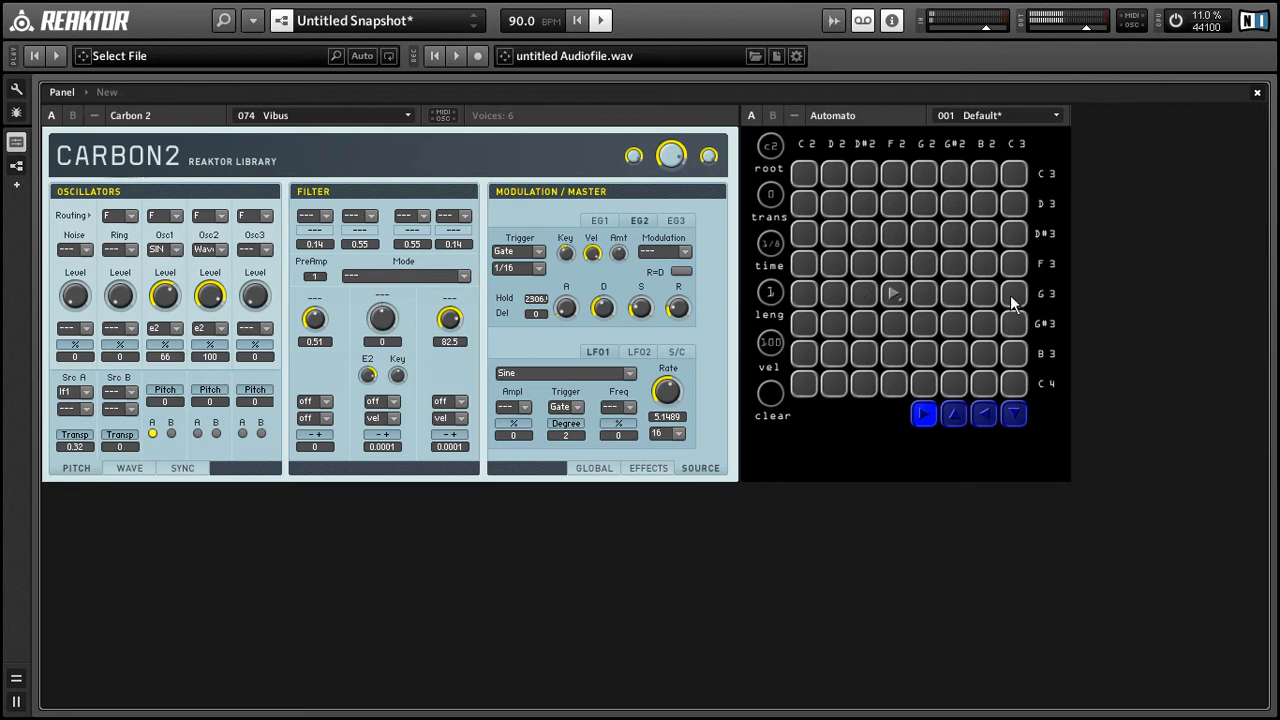
pyautogui.moveTo(1043, 304)
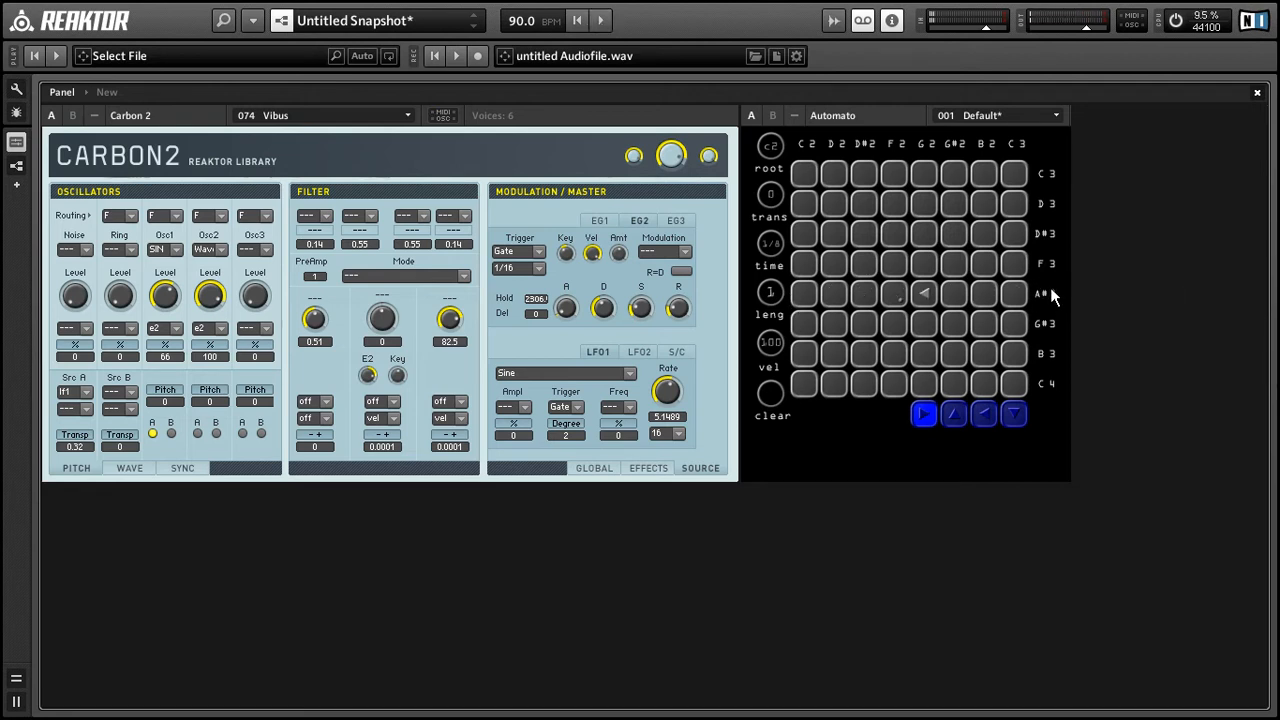
pyautogui.moveTo(1050, 305)
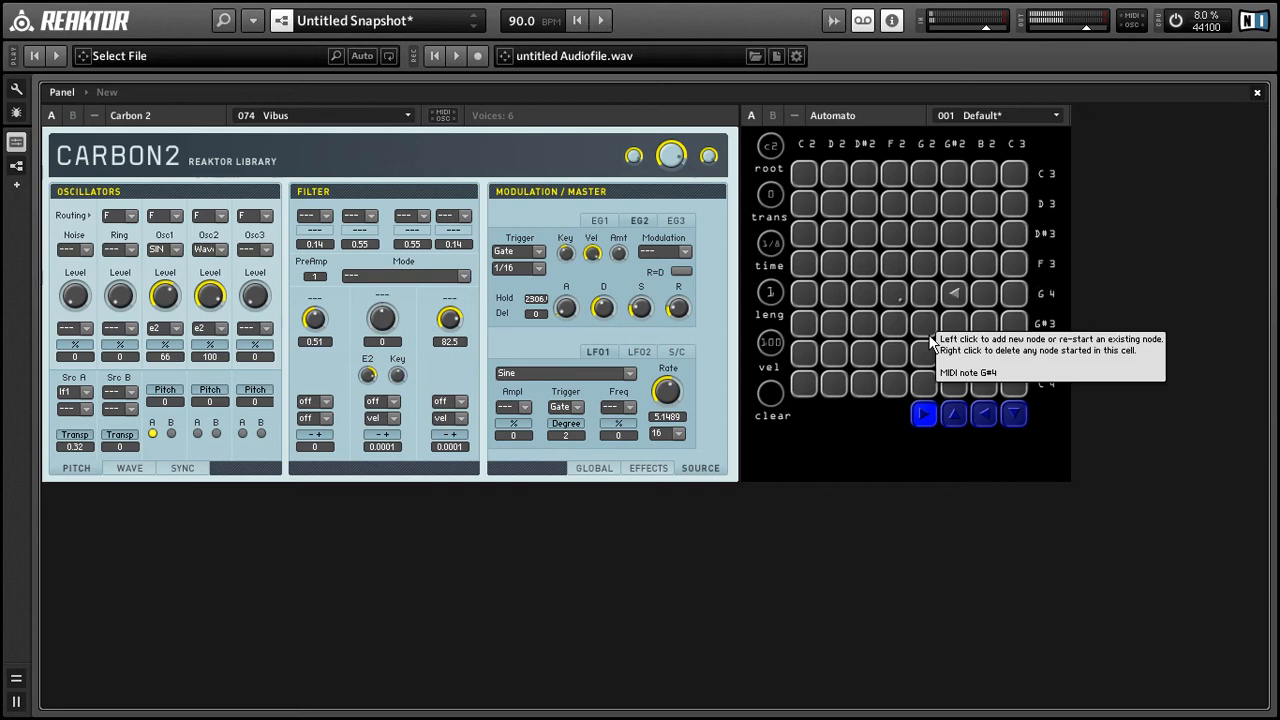
pyautogui.moveTo(930, 340)
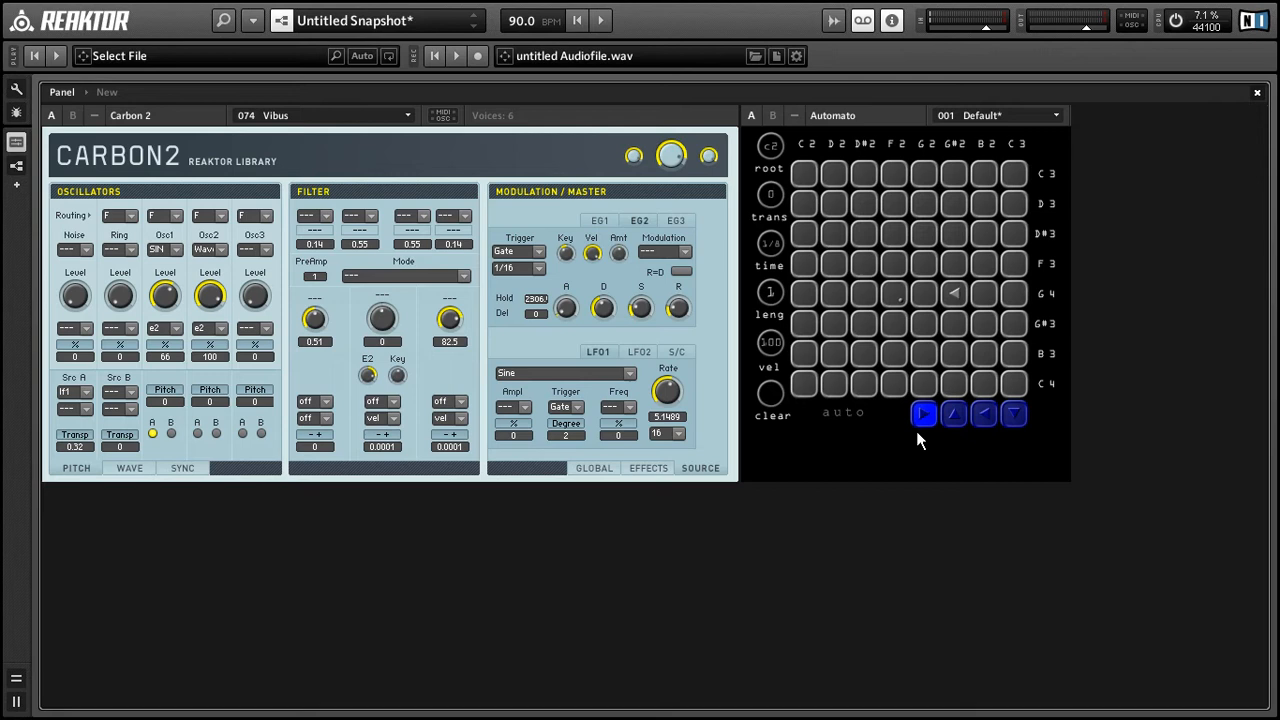
pyautogui.moveTo(898, 305)
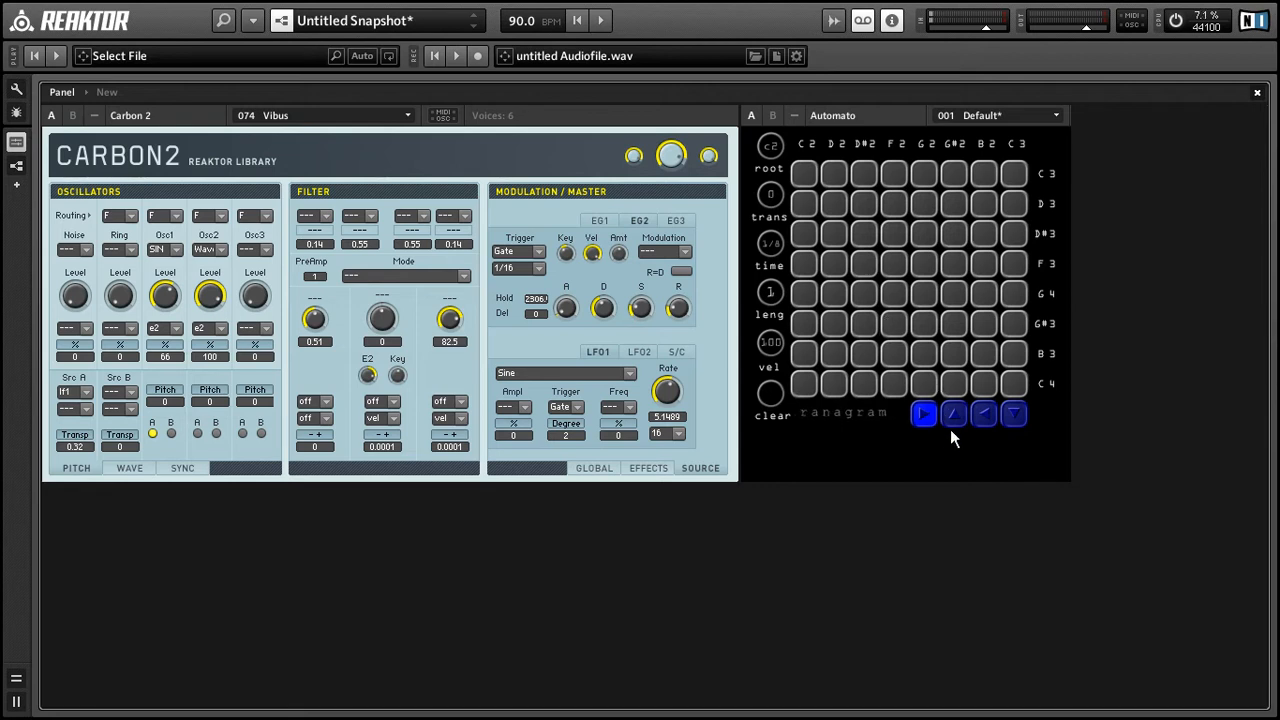
# Set the new-node direction to up with the arrow button below the grid.
pyautogui.click(953, 413)
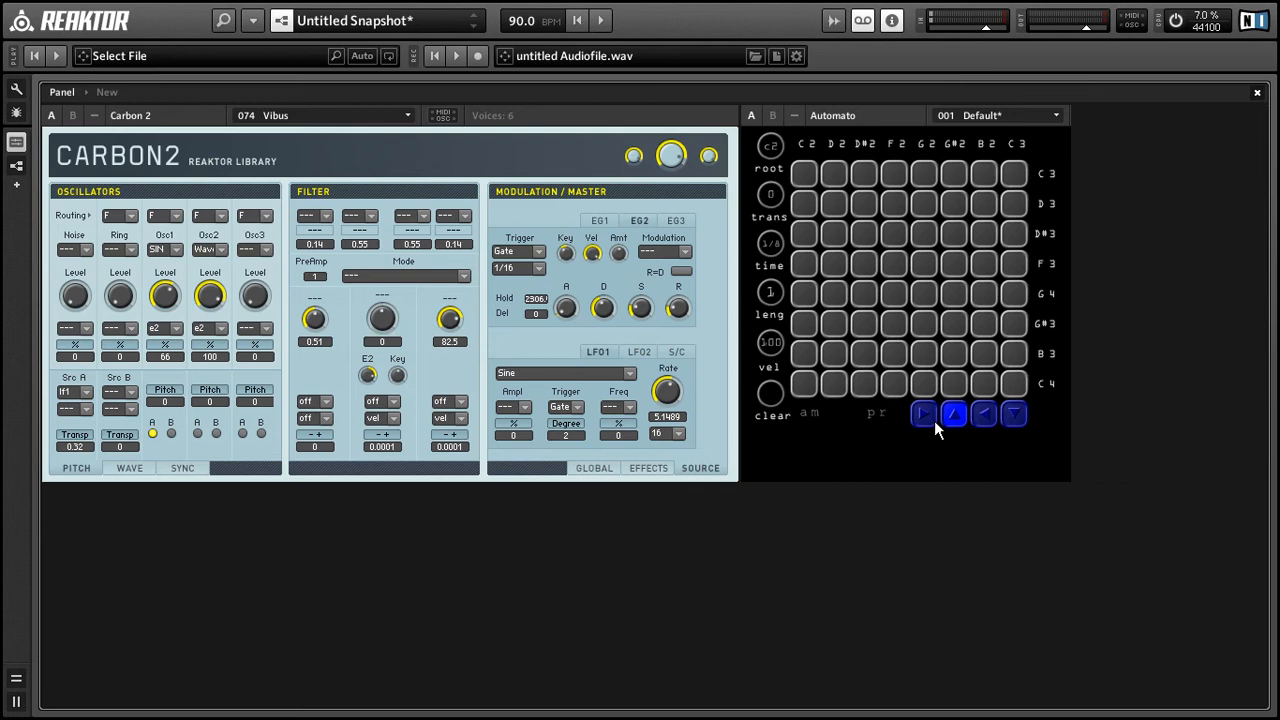
pyautogui.moveTo(918, 438)
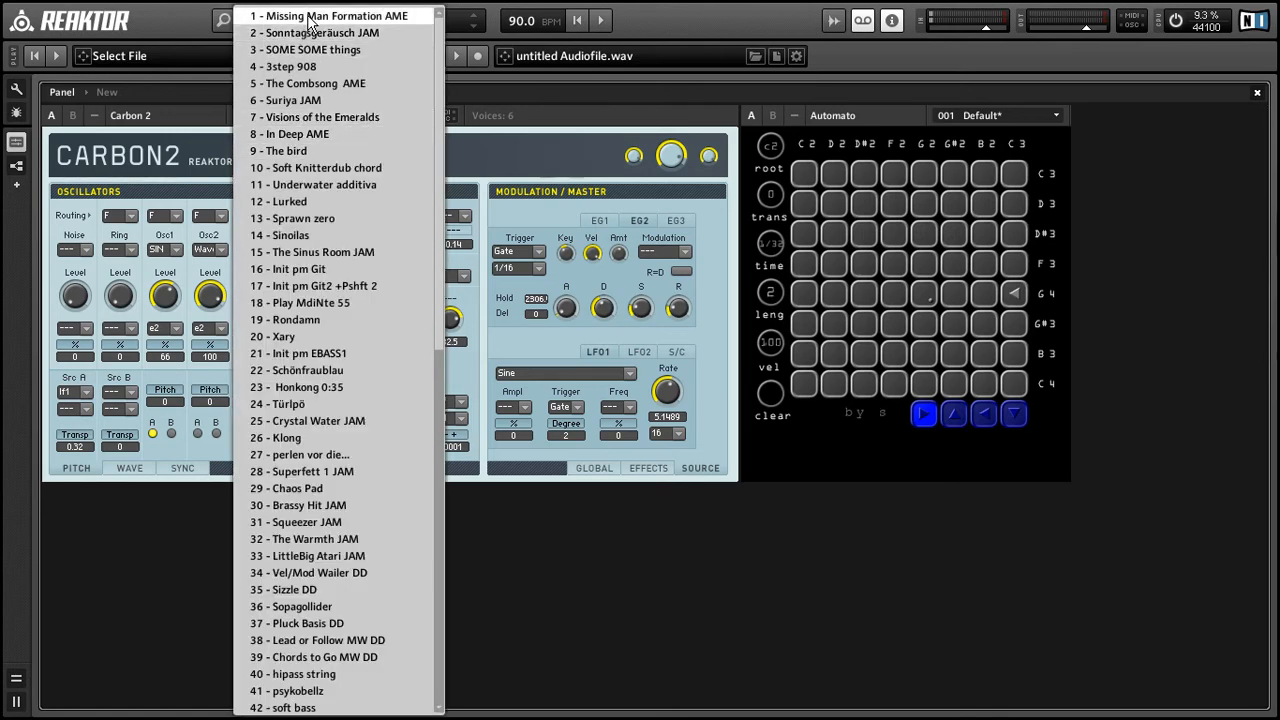
# Select 1 - Missing Man Formation AME from Carbon 2's snapshot list.
pyautogui.click(332, 15)
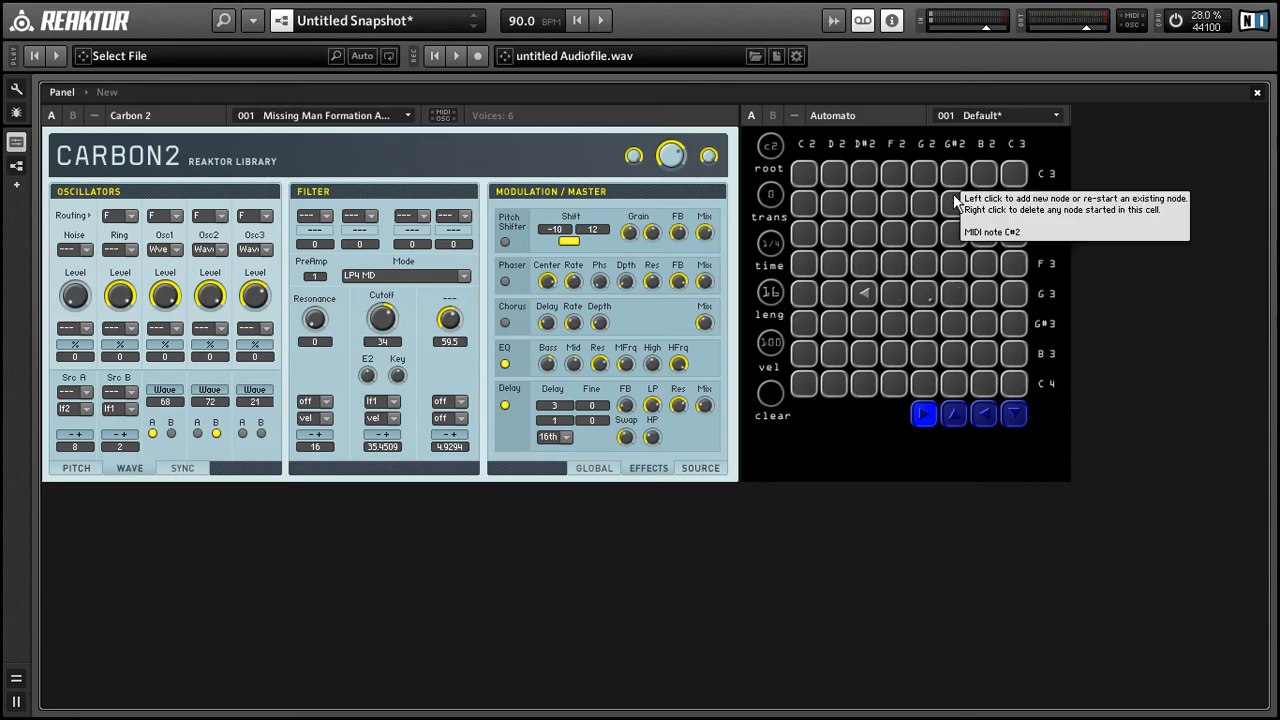
# Open Carbon 2's sound list and scroll down toward 074 Vibus.
pyautogui.click(320, 115)
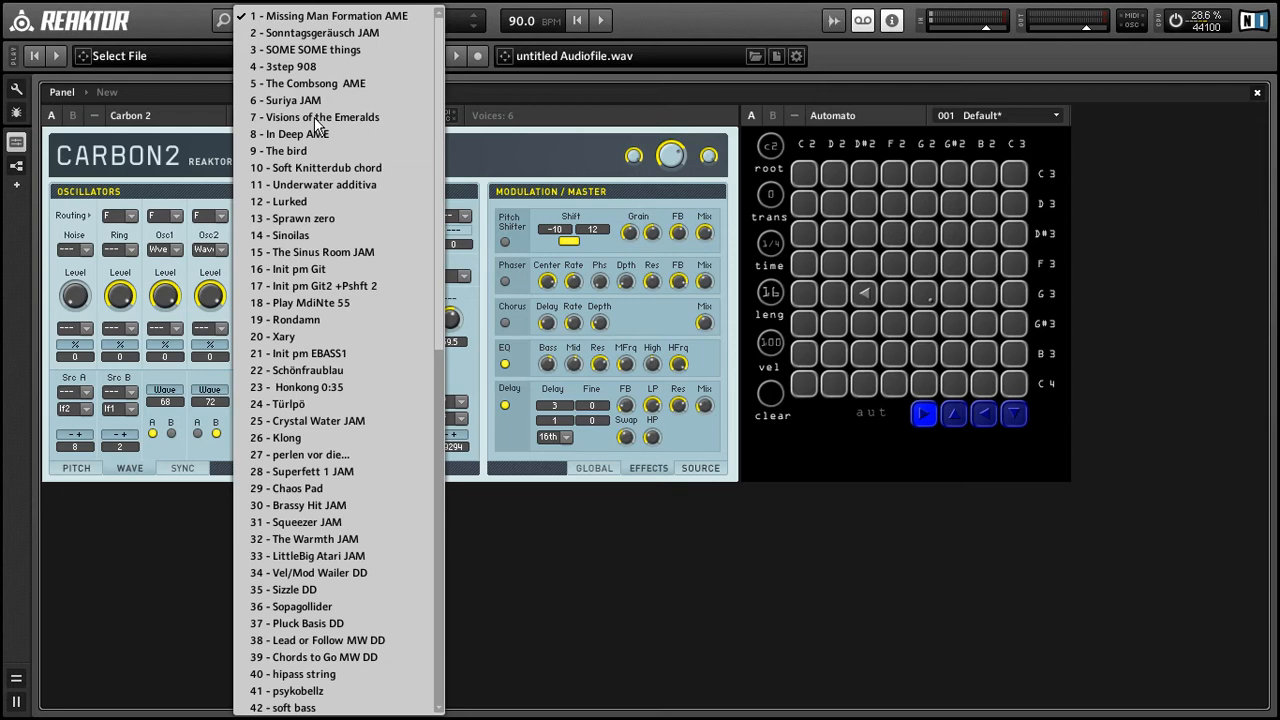
pyautogui.scroll(-3)
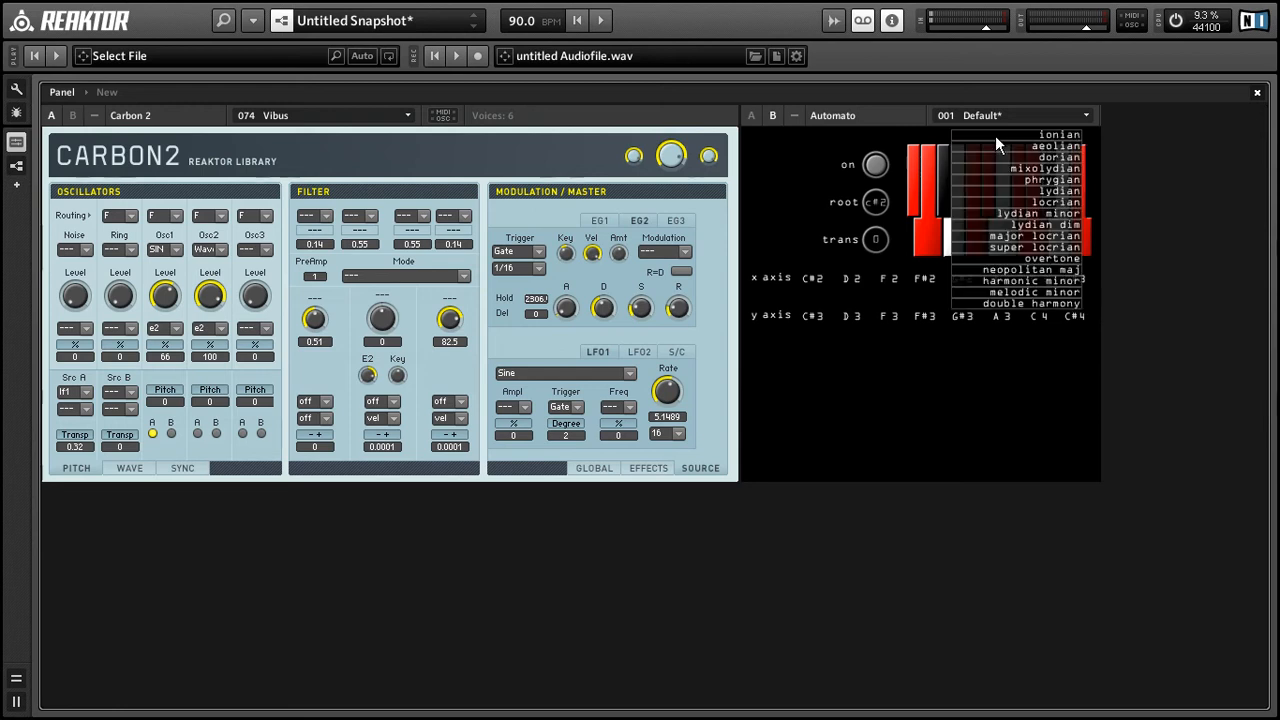
# Set Automato's root note to C2 and choose the phrygian scale on panel B.
pyautogui.click(1037, 224)
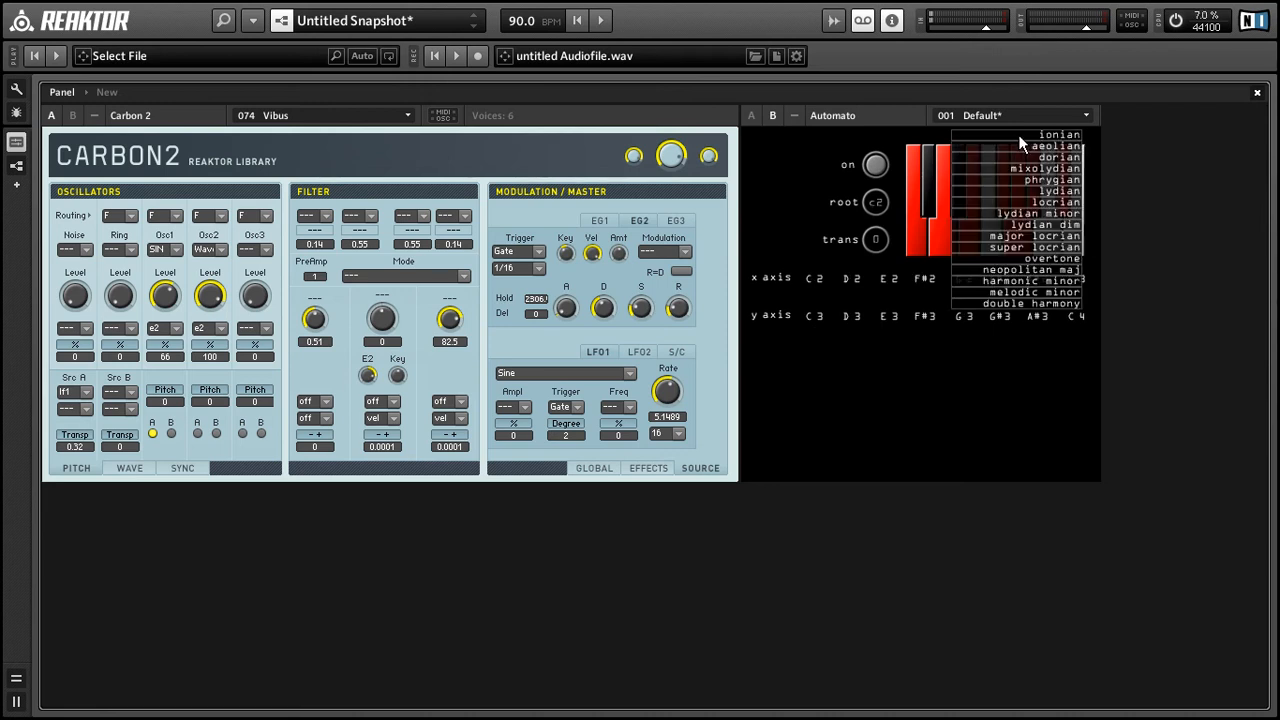
pyautogui.click(1059, 134)
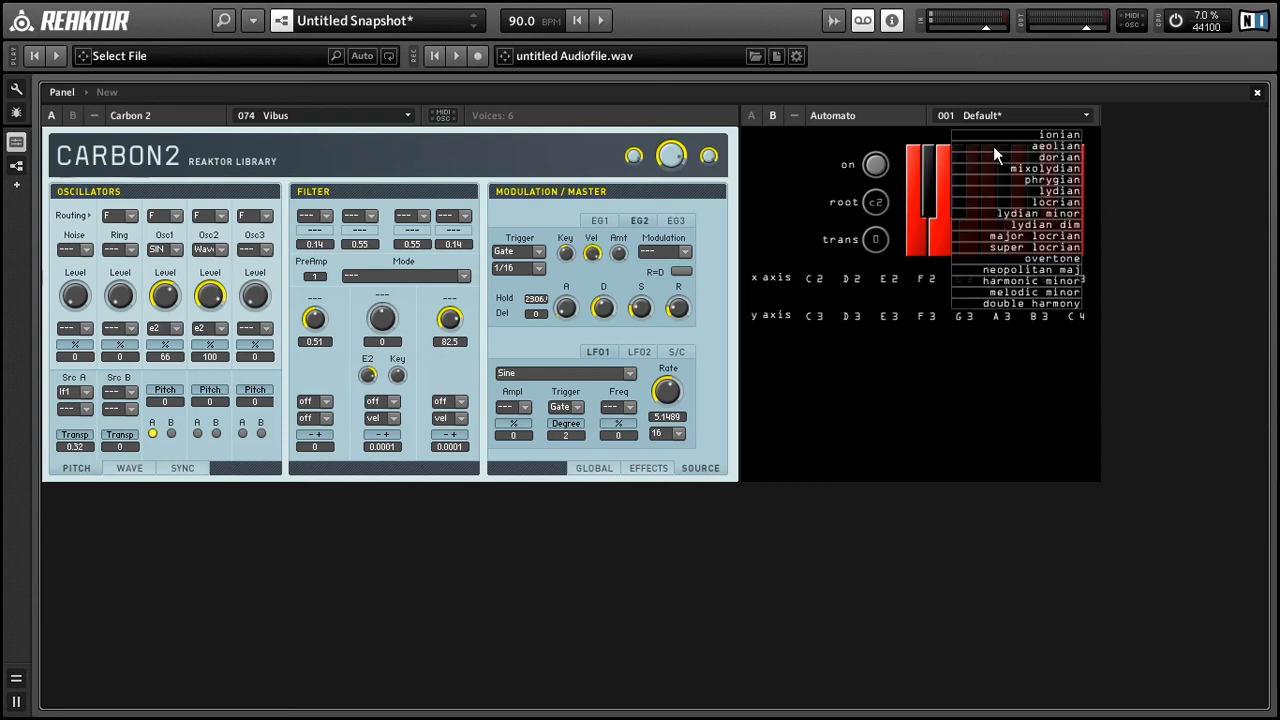
pyautogui.click(1058, 145)
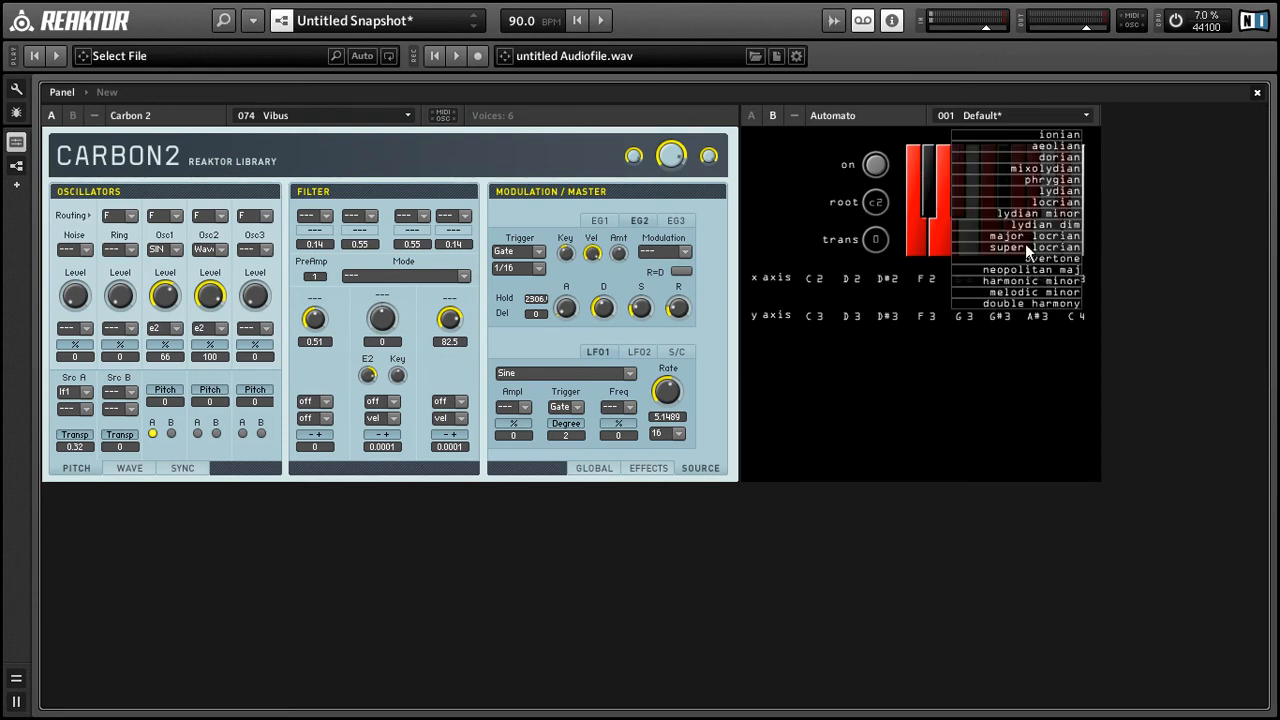
pyautogui.click(1047, 180)
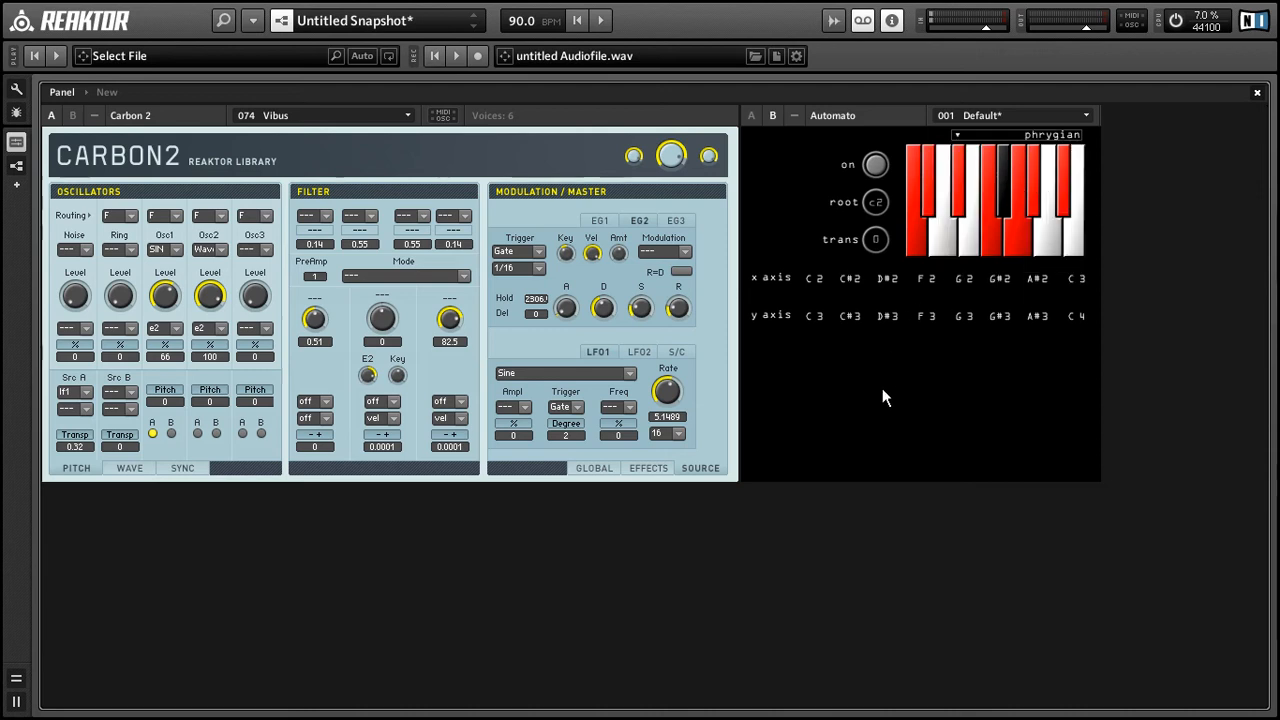
pyautogui.moveTo(884, 201)
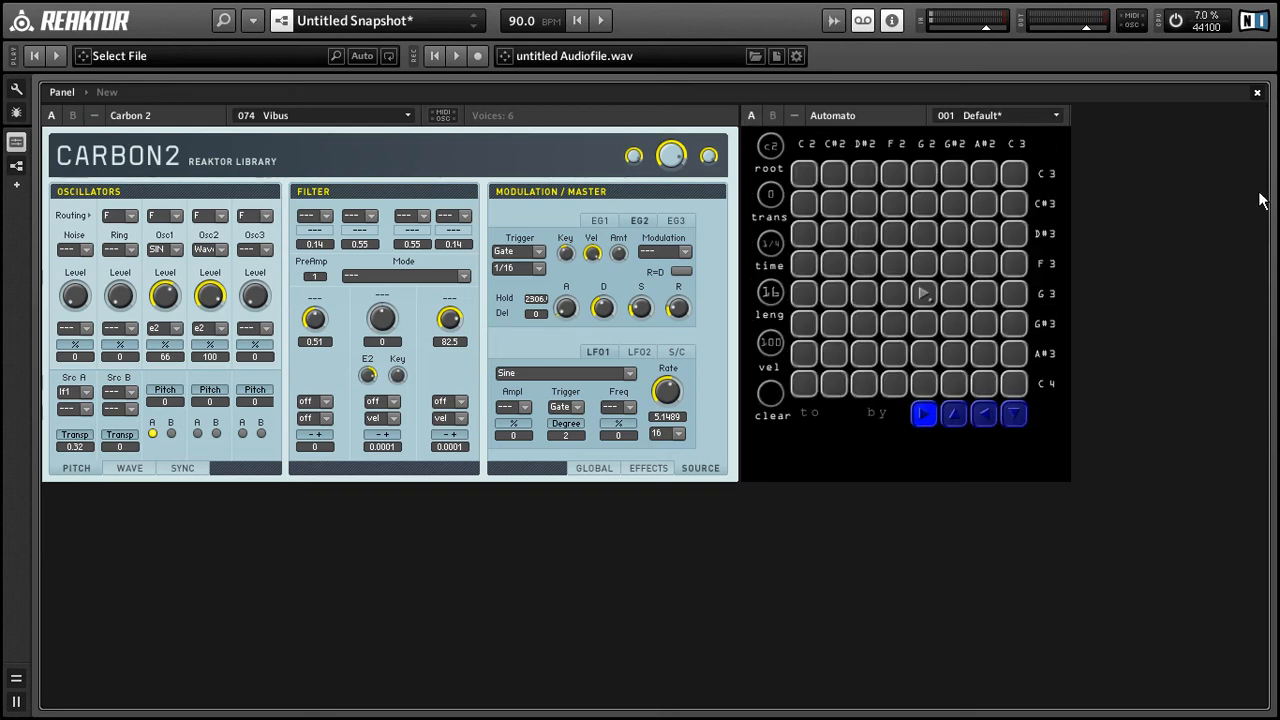
# Place a left-pointing node in a G3 row cell of Automato's grid.
pyautogui.click(953, 413)
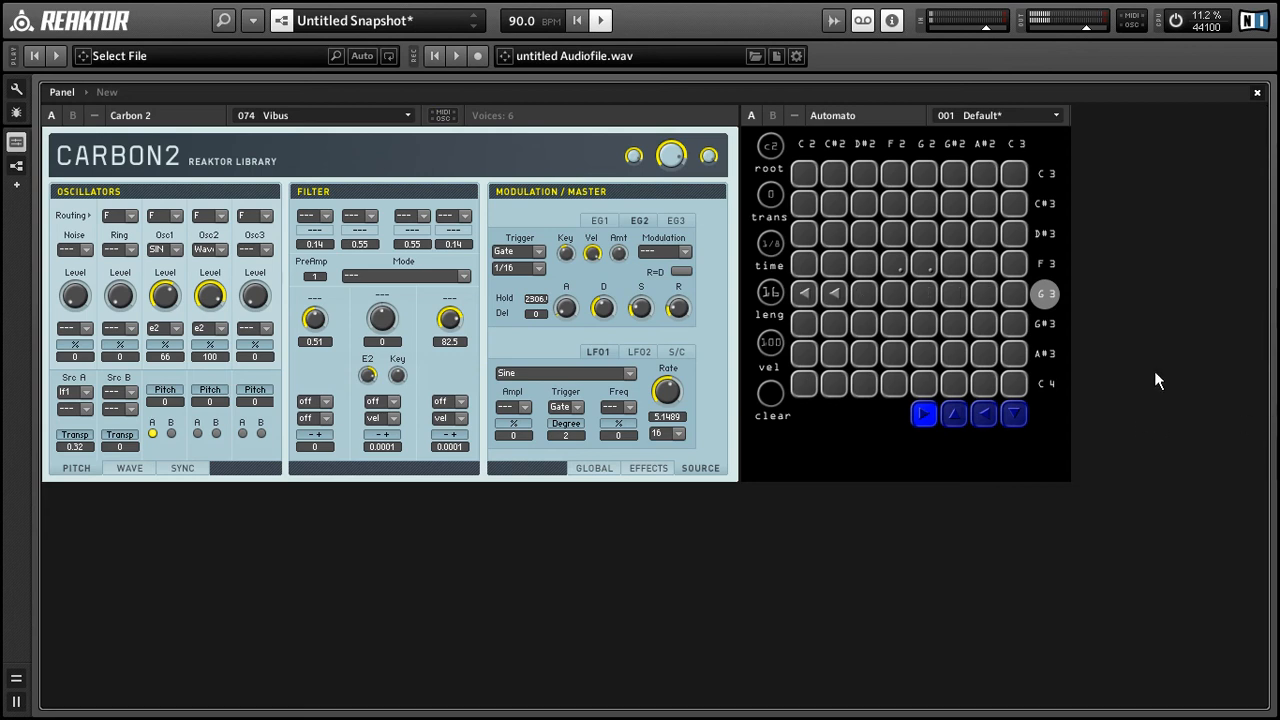
# Clear the Automato grid and place an upward-pointing arrow node.
pyautogui.click(805, 143)
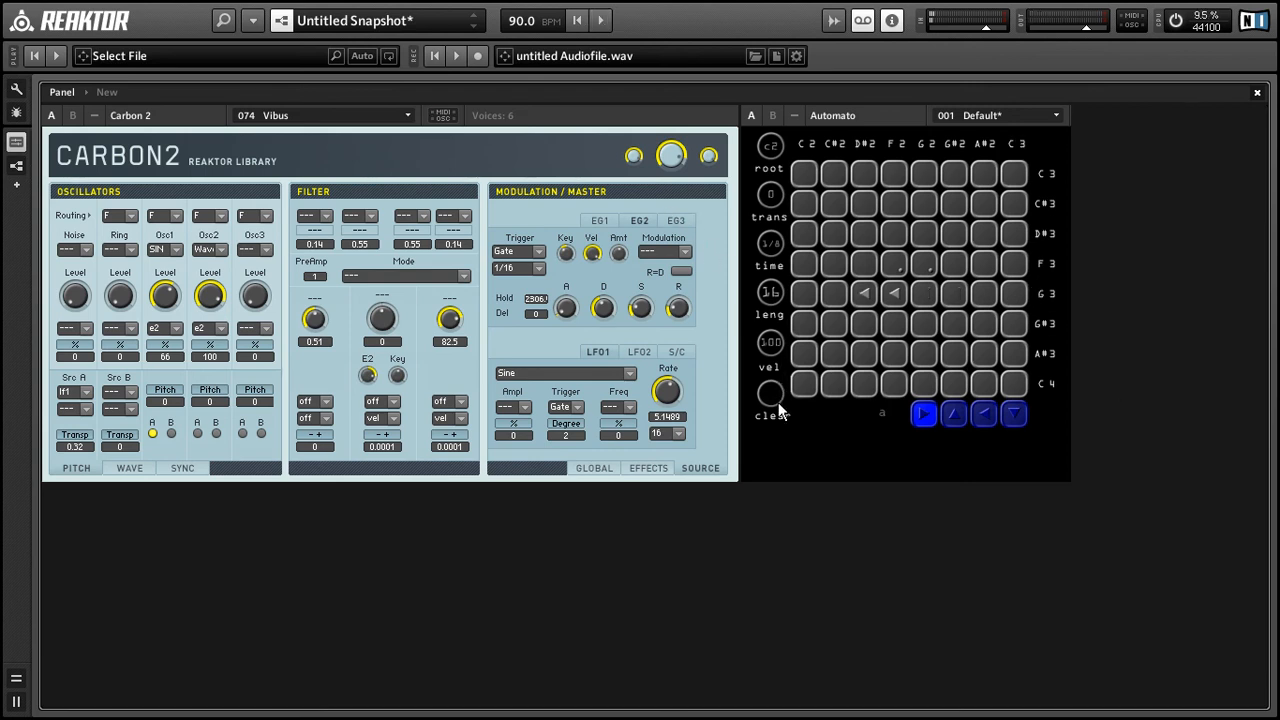
pyautogui.moveTo(895, 270)
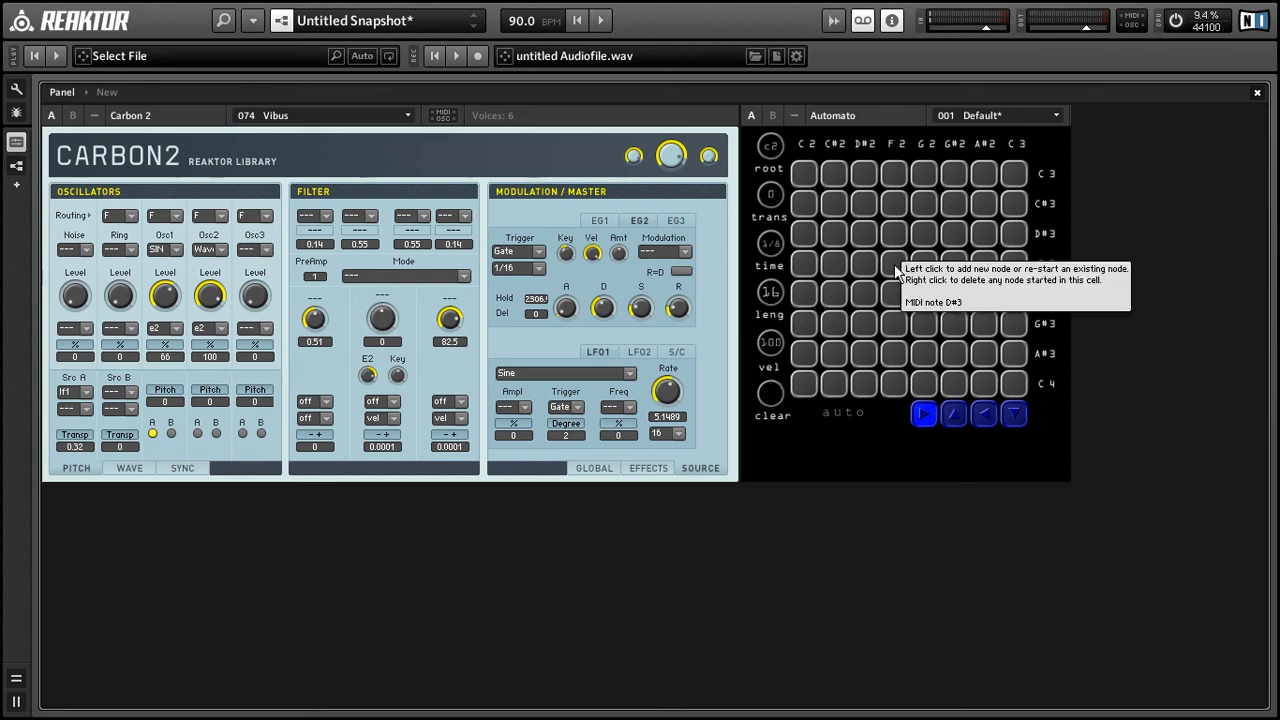
pyautogui.moveTo(955, 273)
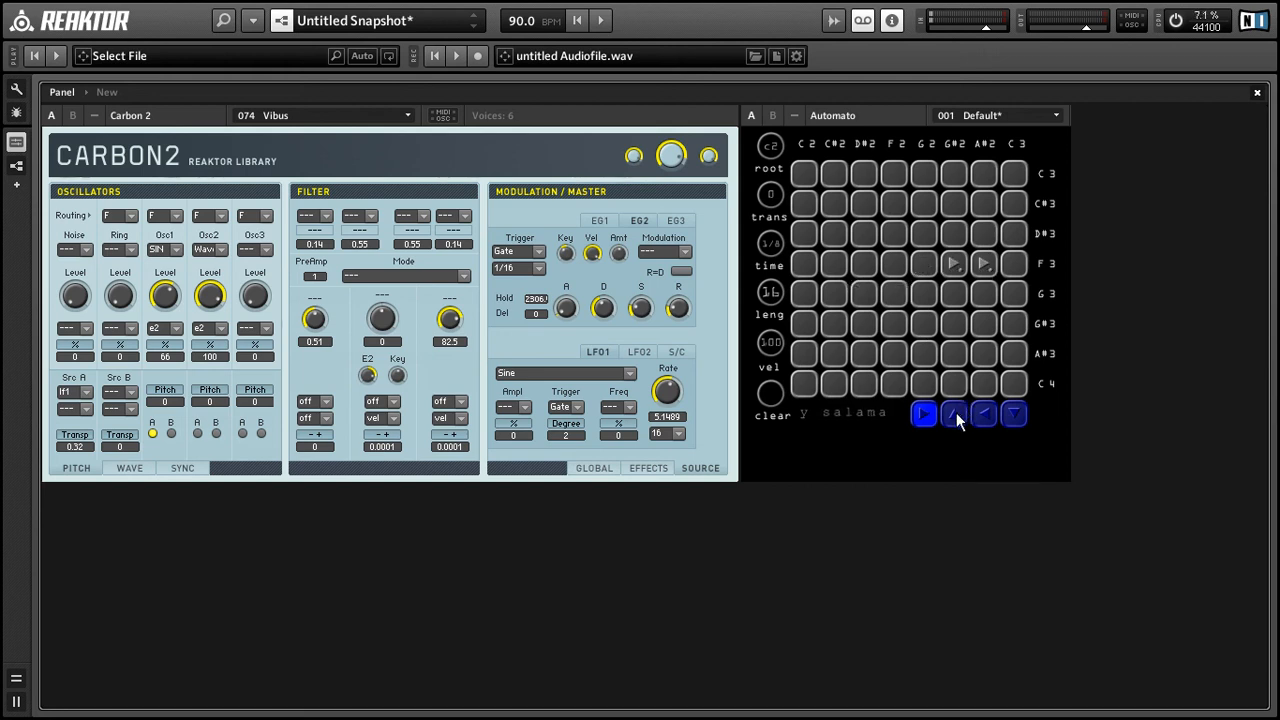
pyautogui.click(954, 413)
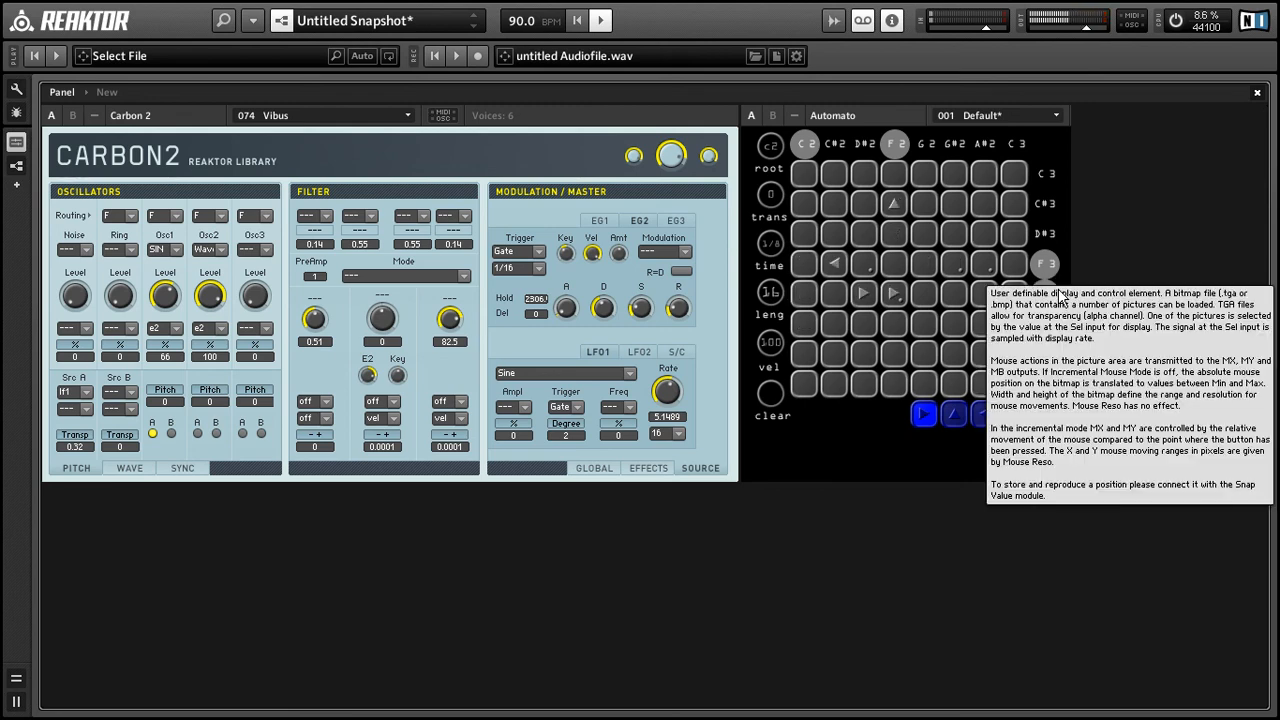
pyautogui.moveTo(835, 461)
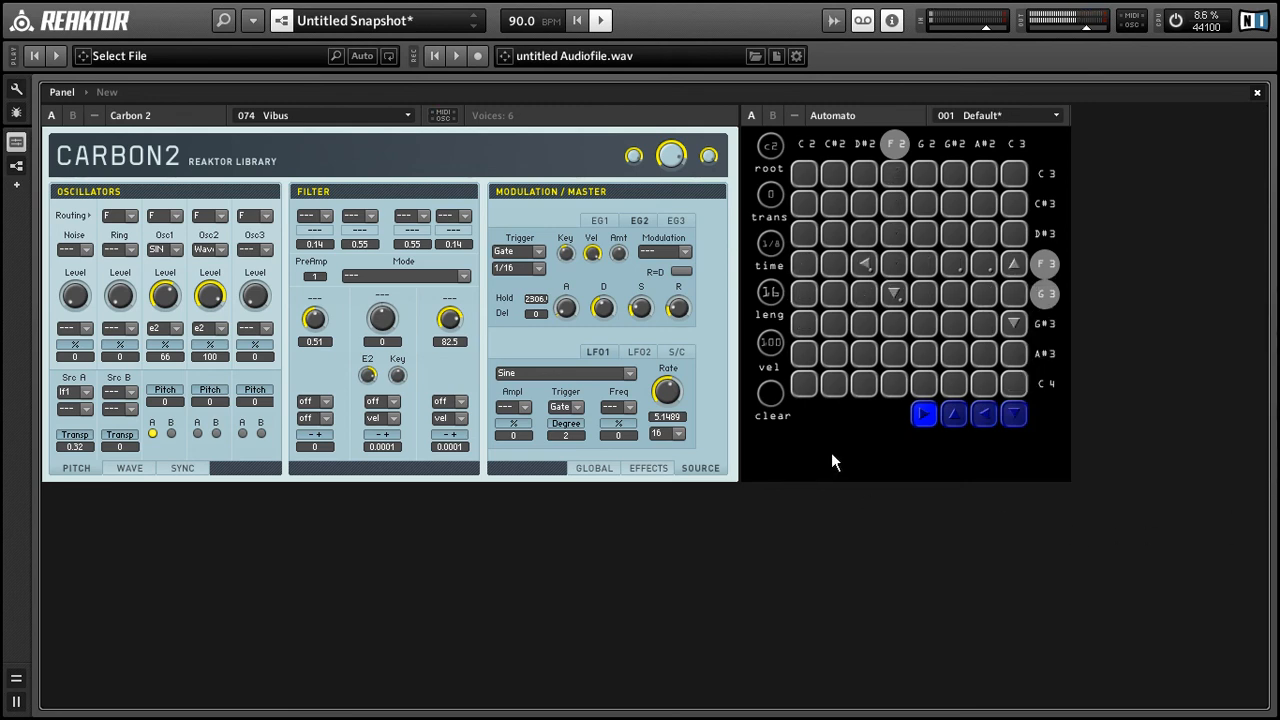